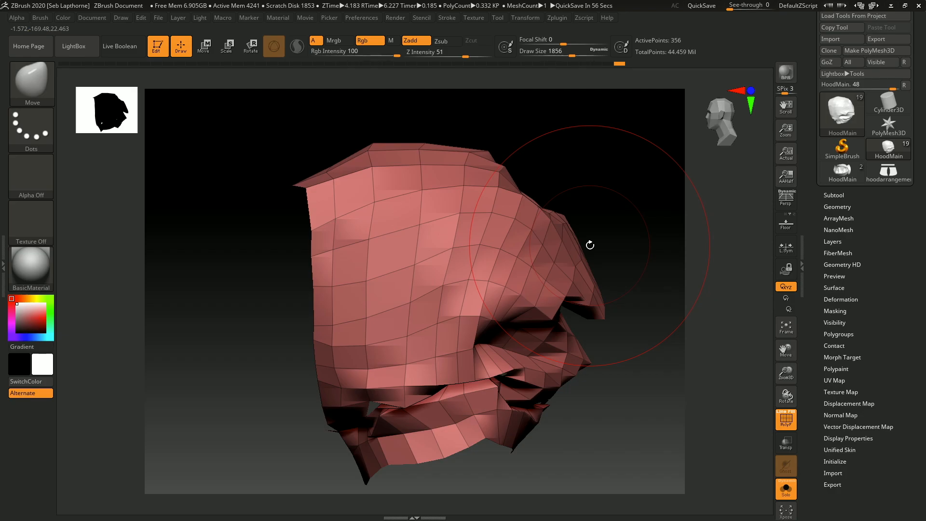
mouse_move(589, 246)
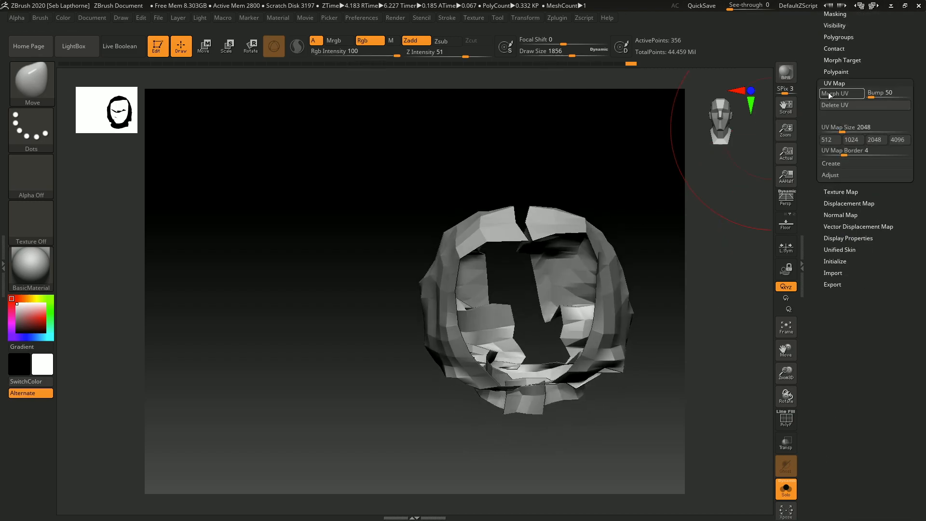
- Switch over to Marvelous Designer and select the hood pattern pieces
click(840, 94)
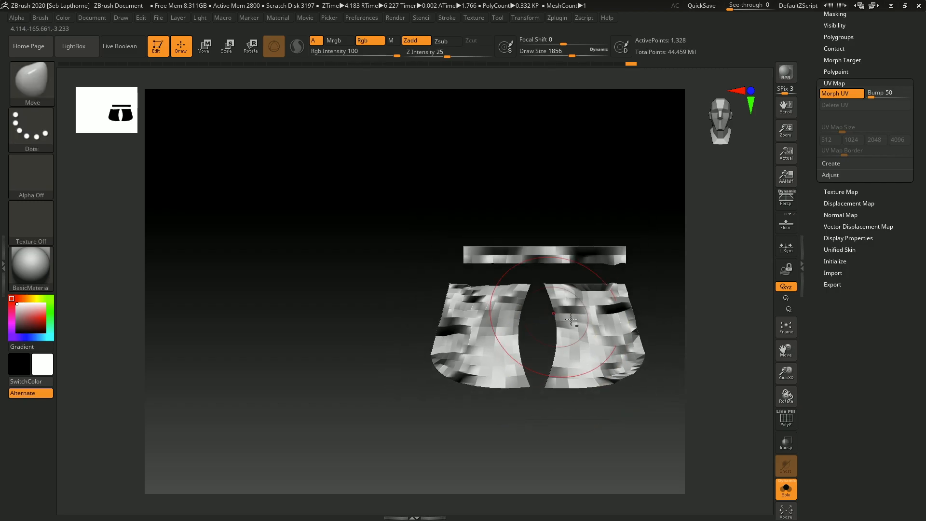
click(785, 419)
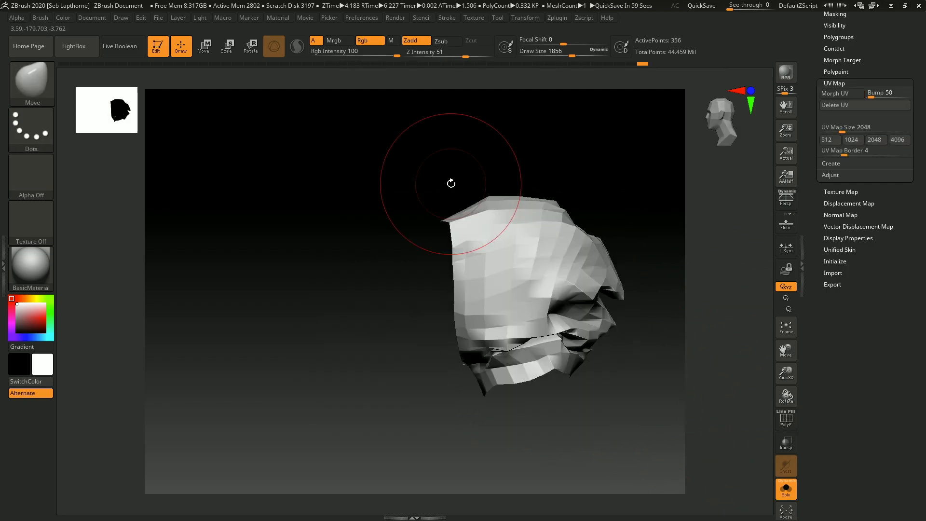
click(10, 511)
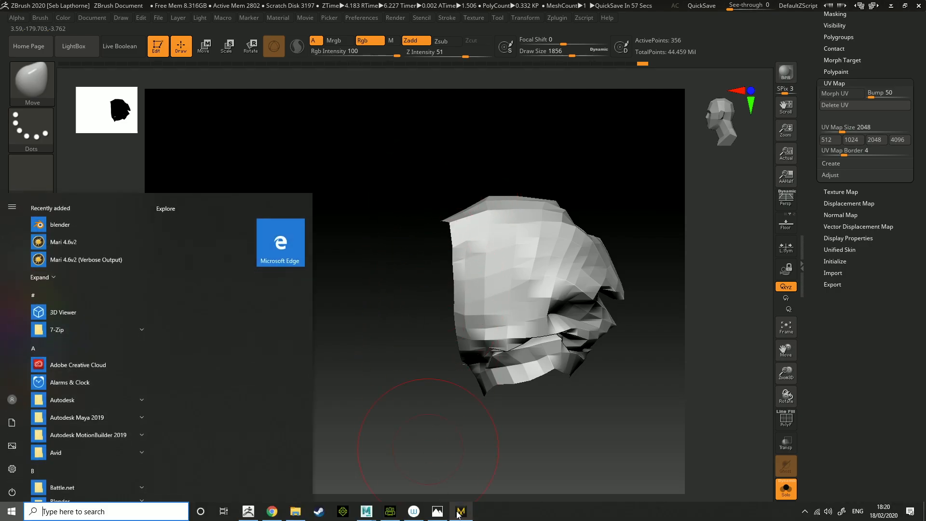
click(461, 511)
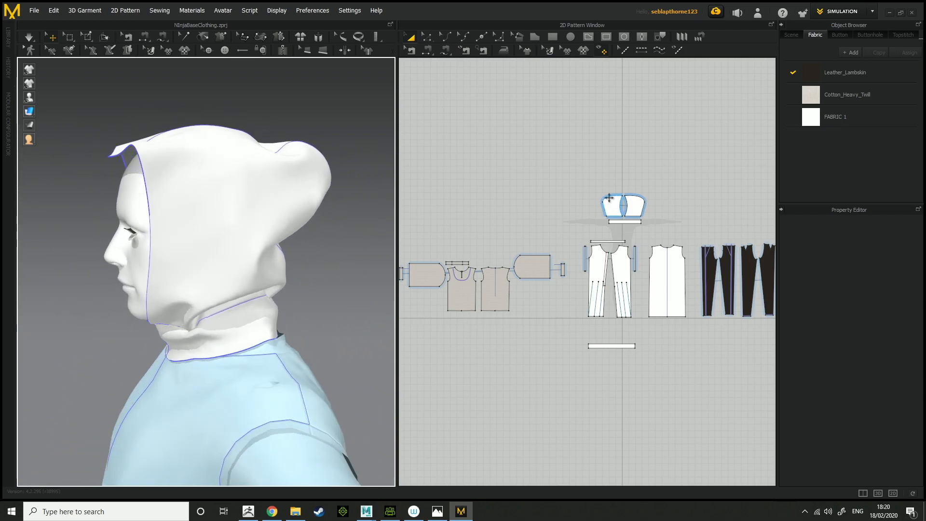
click(622, 207)
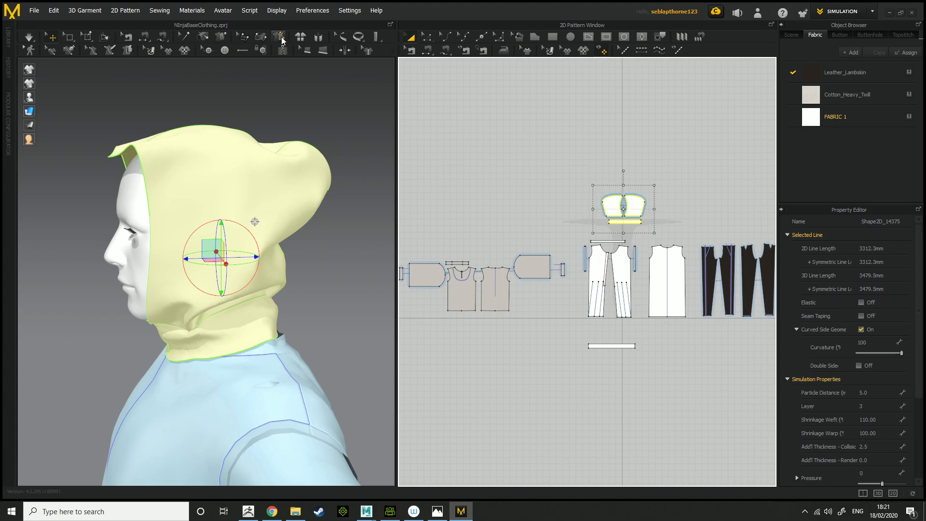
- Export the selected hood as OBJ, replacing the existing hoodhigh file
click(33, 9)
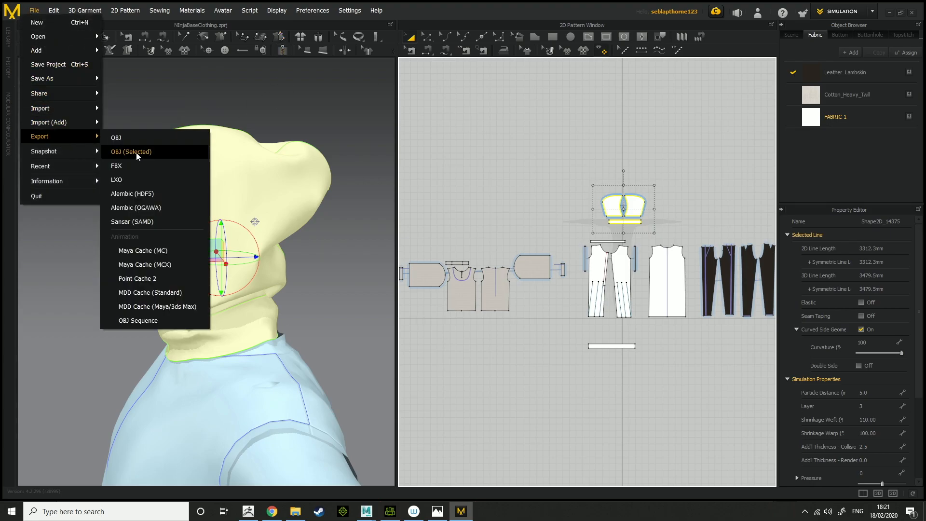
click(131, 151)
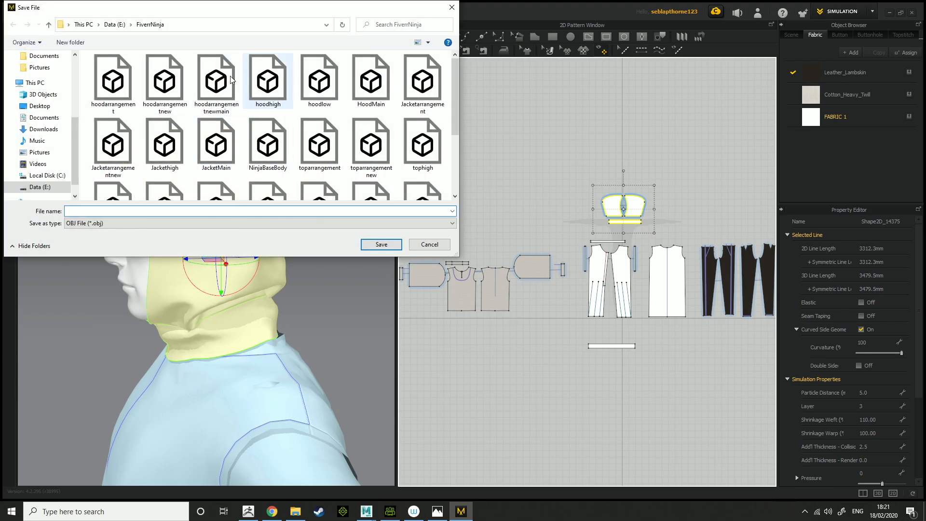
click(381, 244)
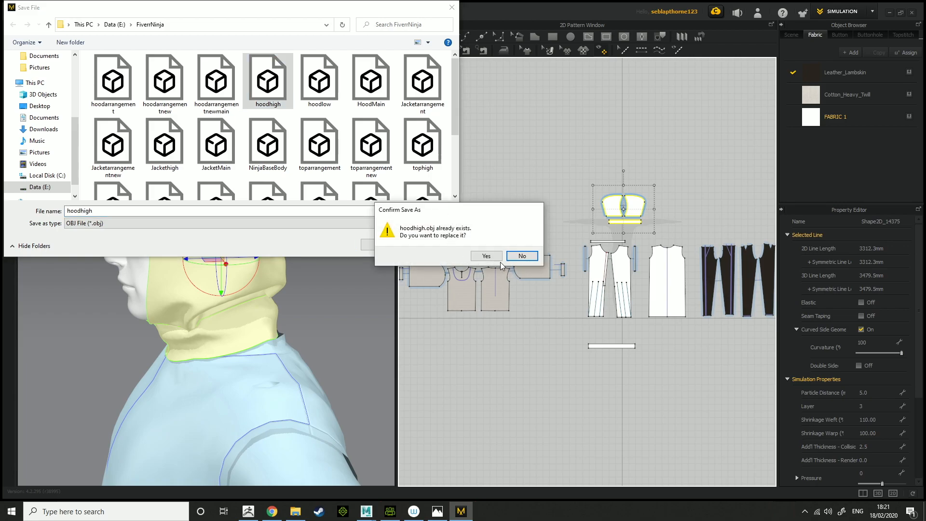
click(485, 255)
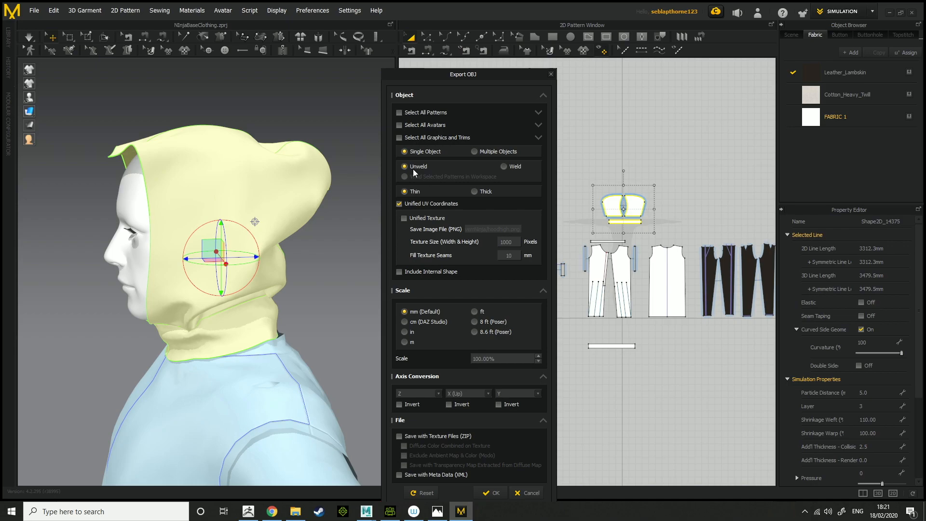
mouse_move(449, 92)
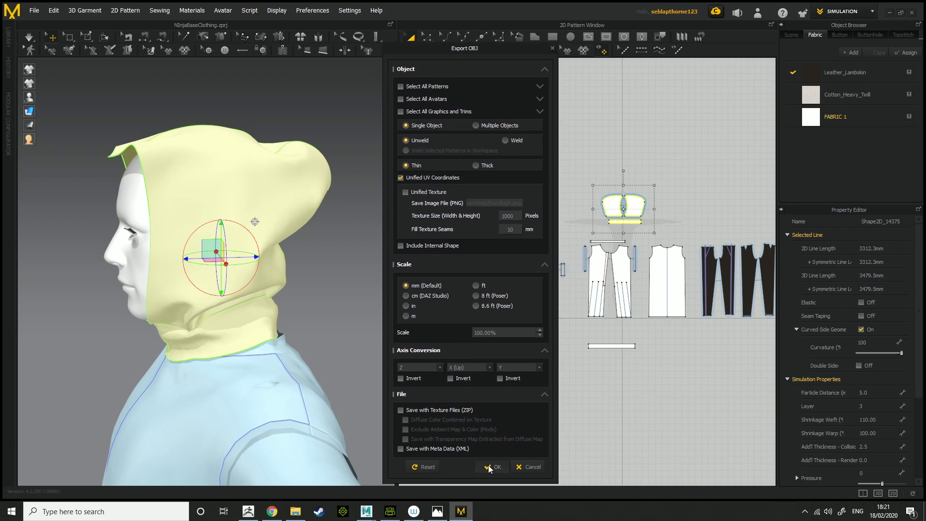
click(493, 467)
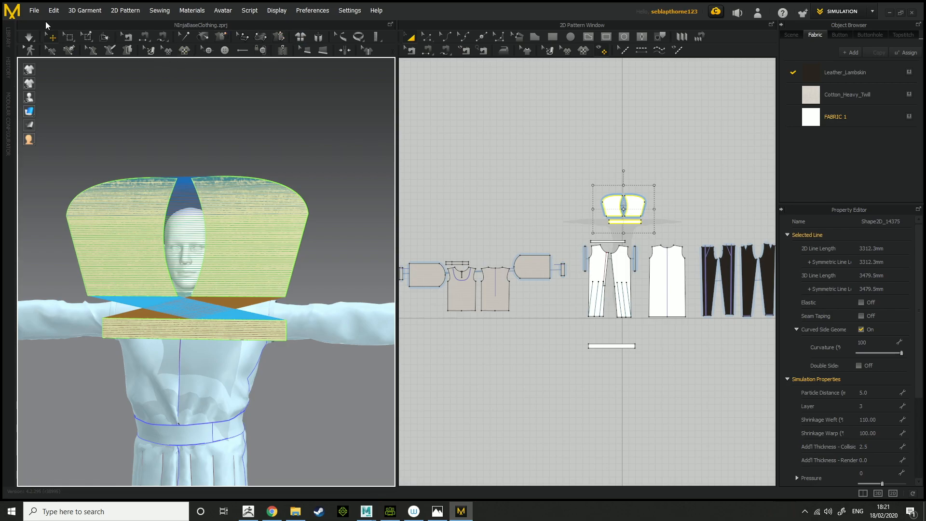
- Export the flat-laid hood as OBJ over hoodarrangementnew, then return it to its draped shape
click(33, 10)
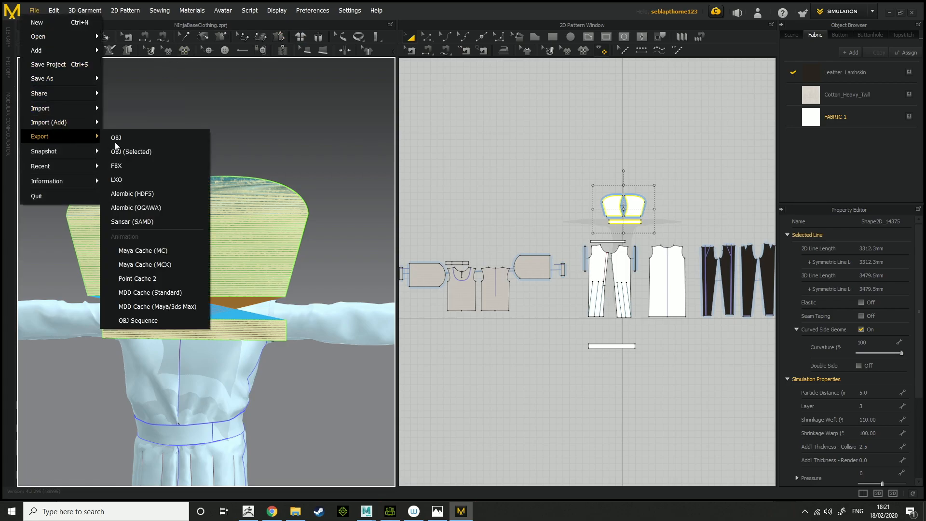
click(117, 138)
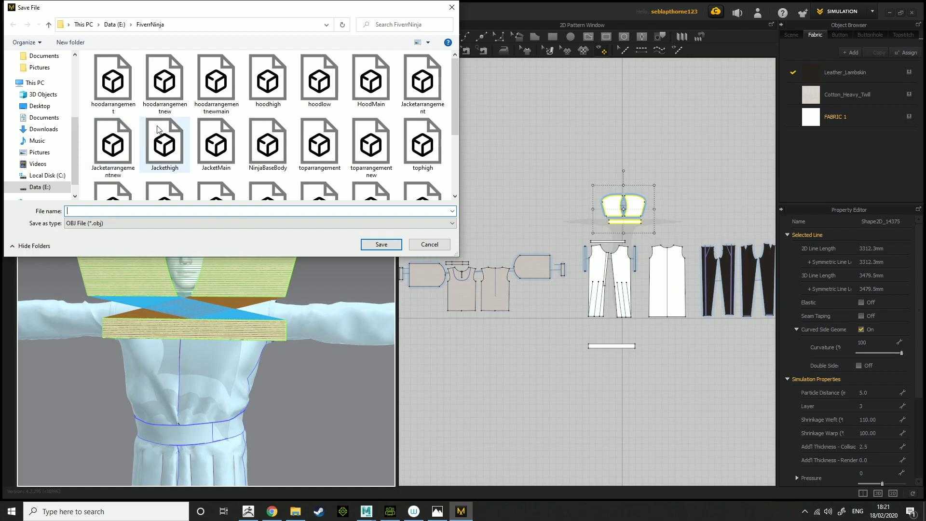
click(381, 244)
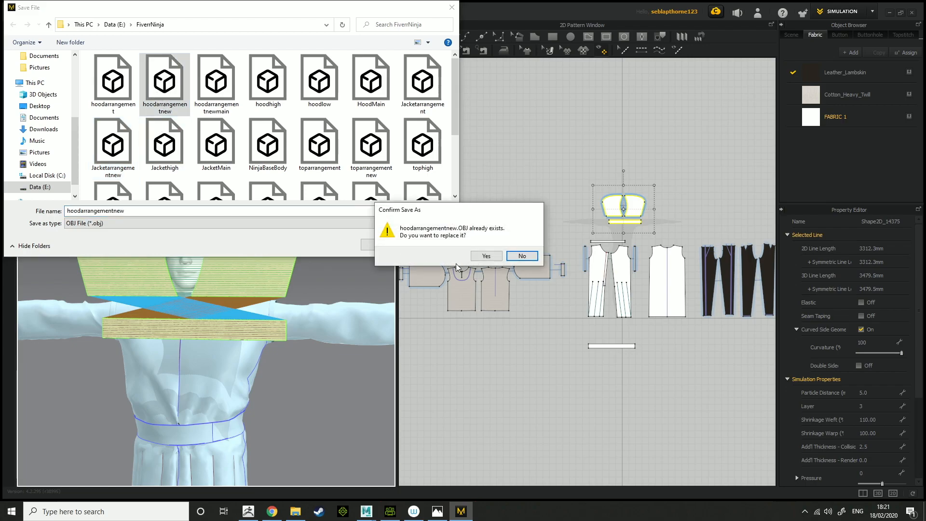
click(485, 255)
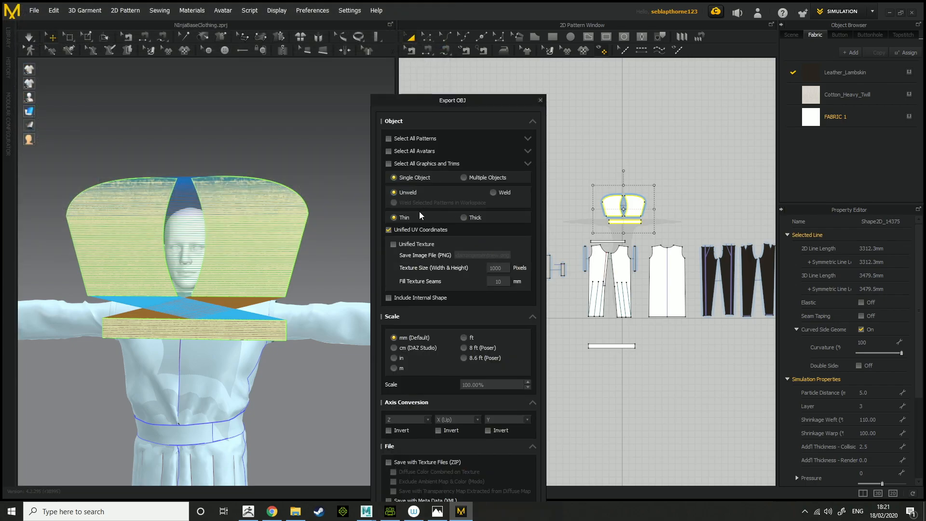
mouse_move(421, 178)
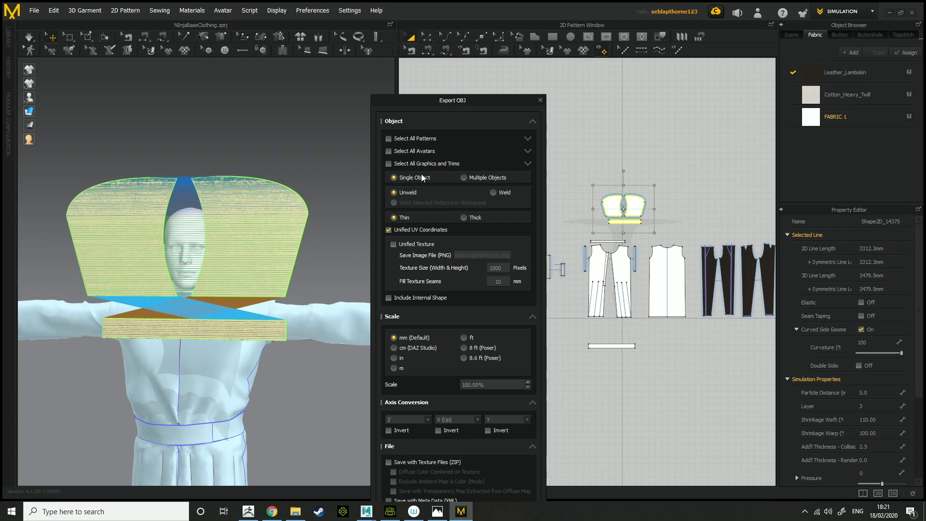
mouse_move(395, 211)
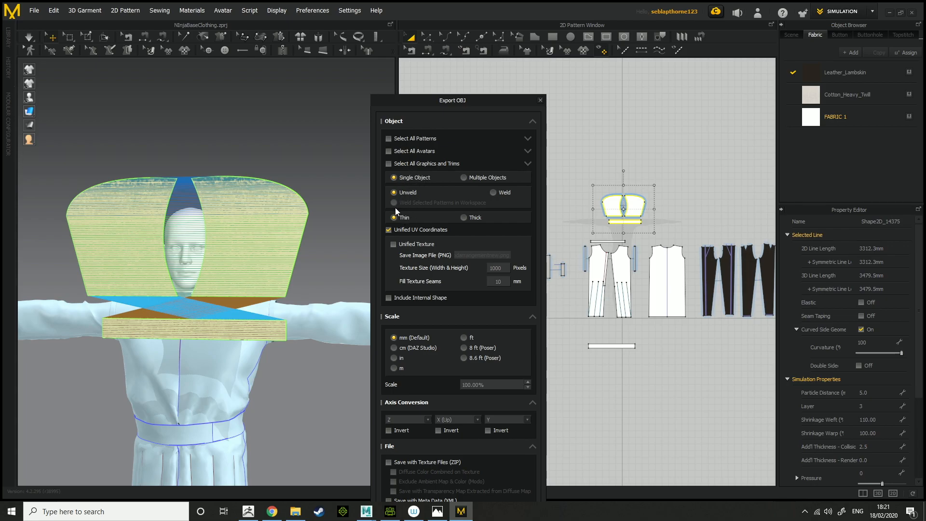
mouse_move(401, 204)
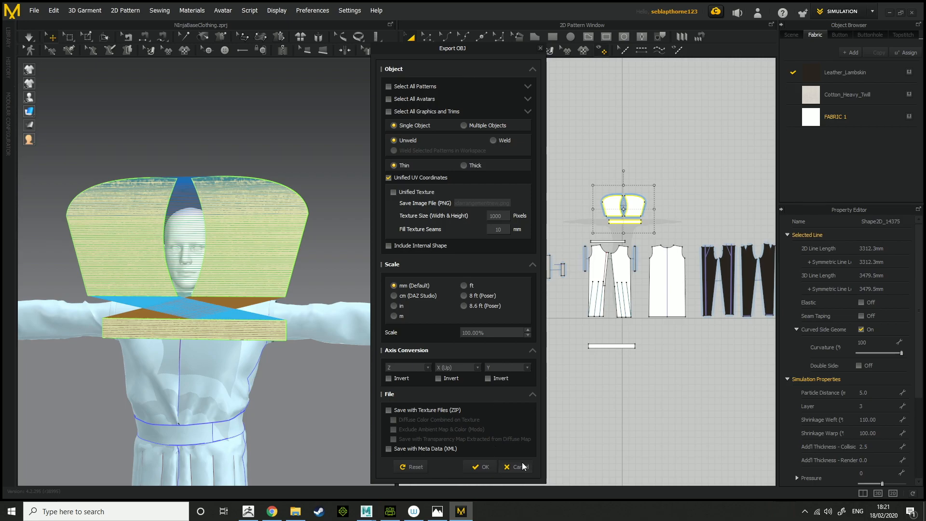
click(515, 466)
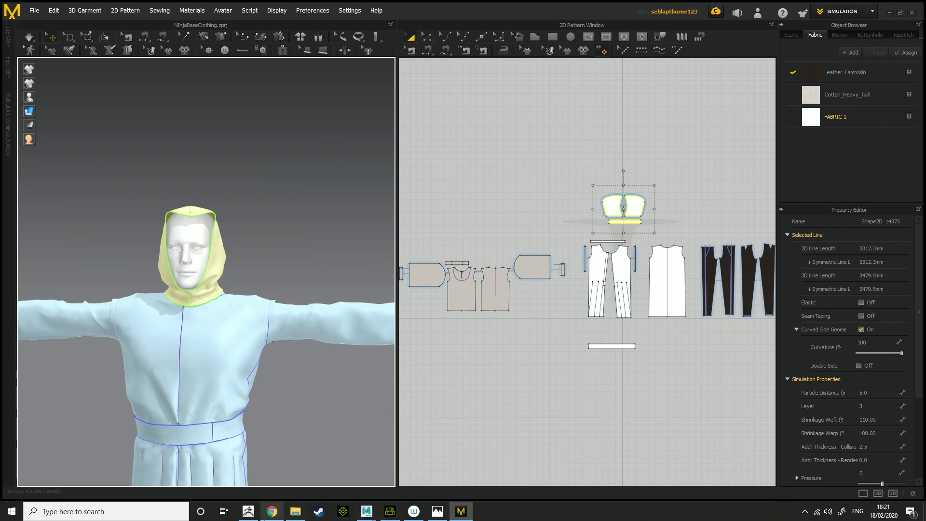
mouse_move(248, 511)
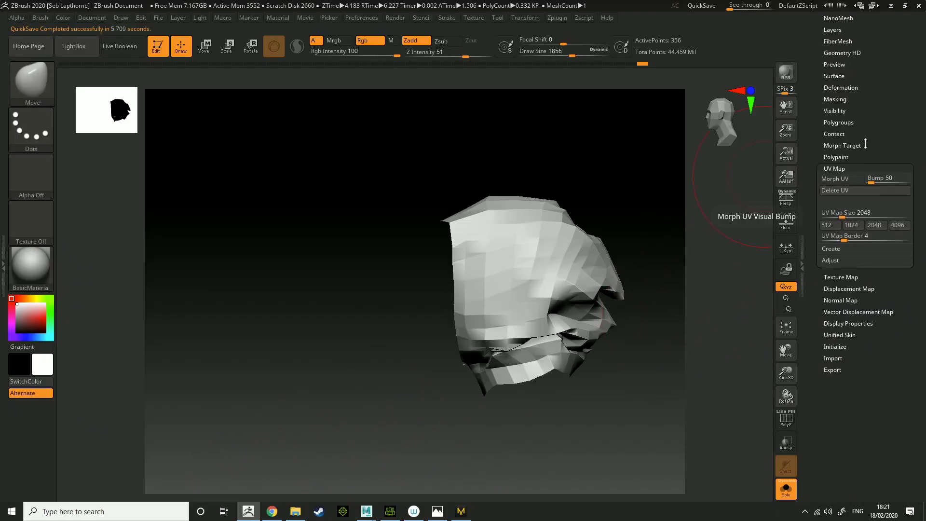
- Append the flat hoodarrangement mesh as a second subtool beside the existing one
click(887, 407)
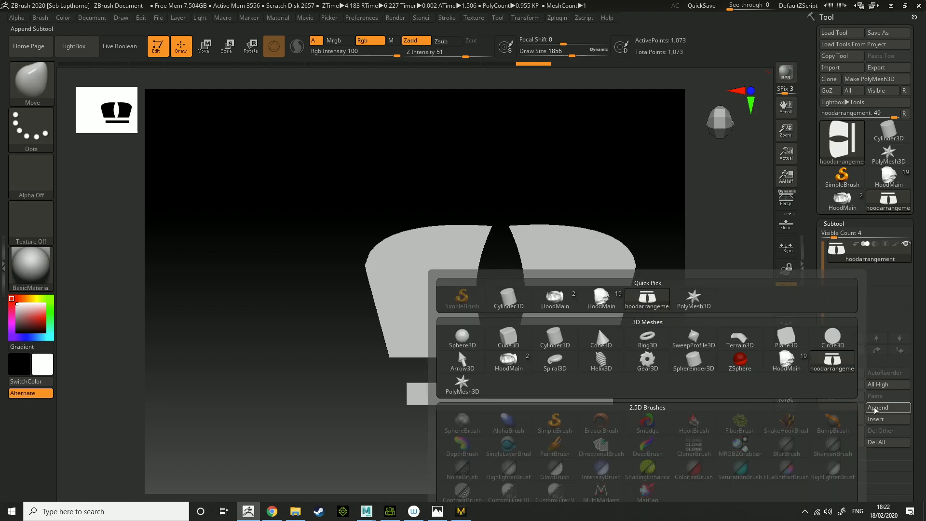
click(508, 335)
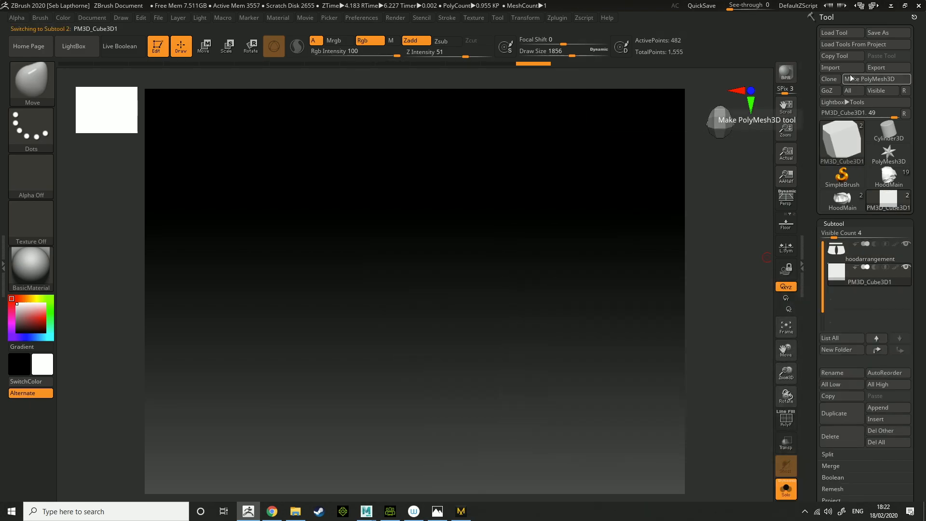
click(829, 67)
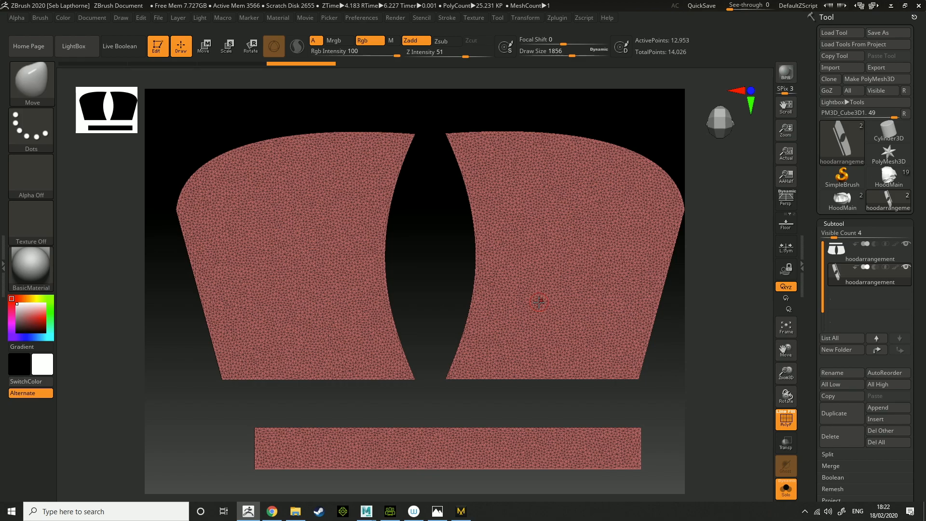
mouse_move(629, 262)
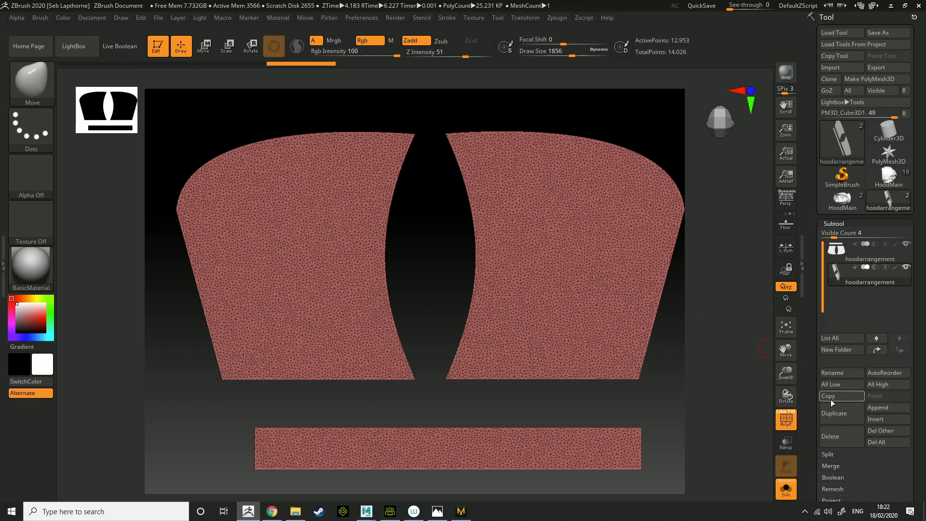
- ZRemesh the flat hood pieces into clean, even quads
scroll(down, 3)
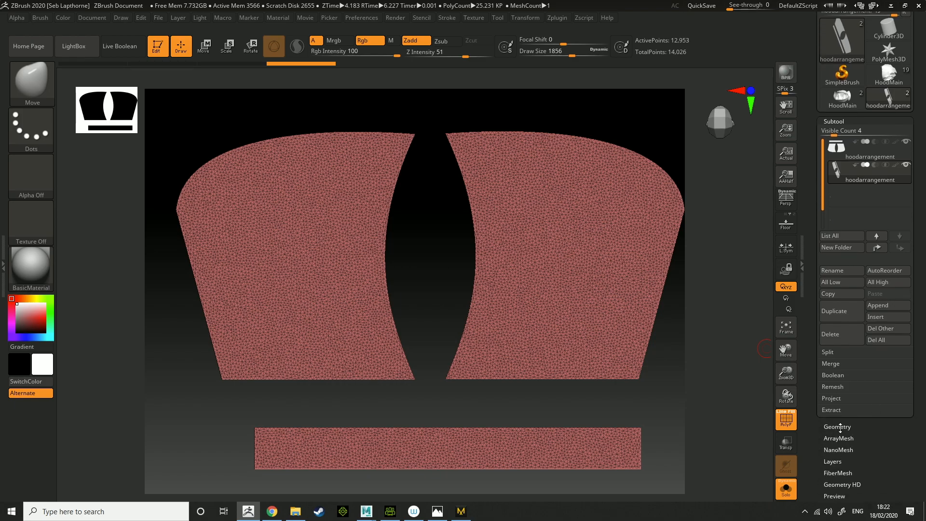
click(837, 426)
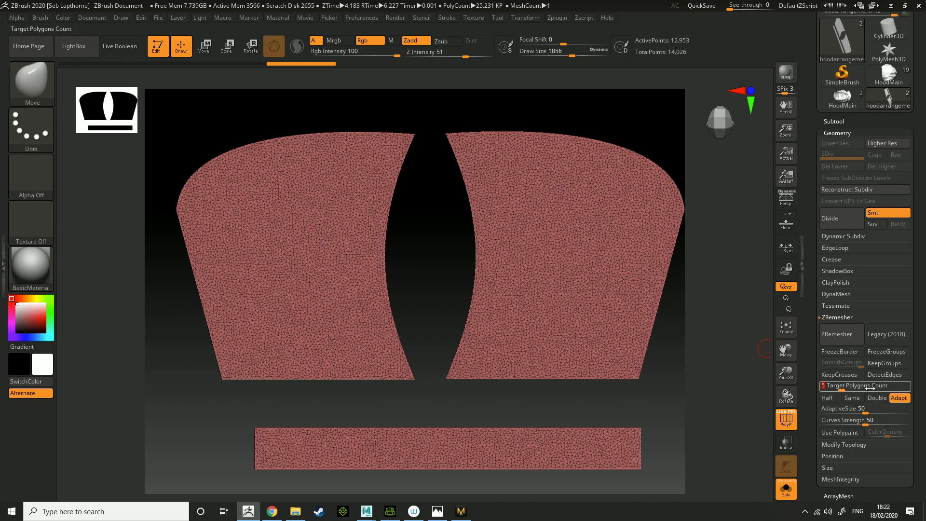
mouse_move(851, 398)
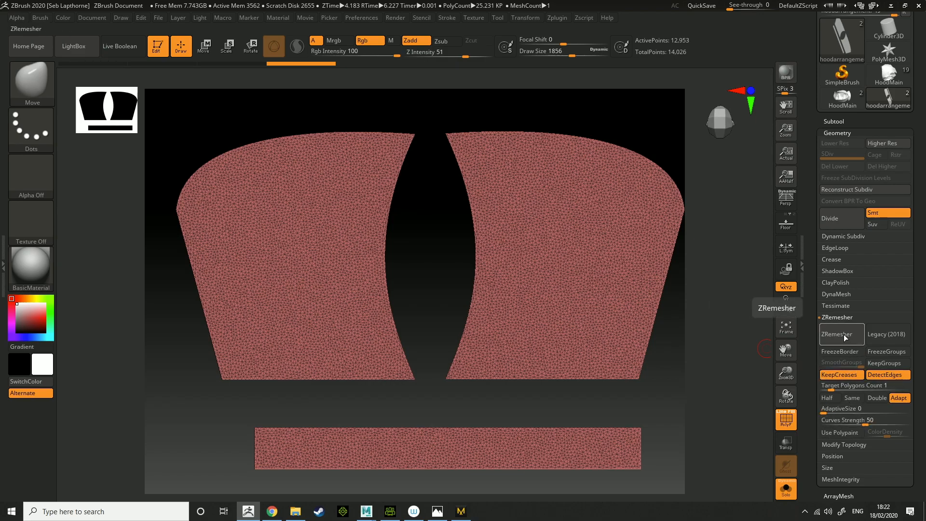
click(839, 334)
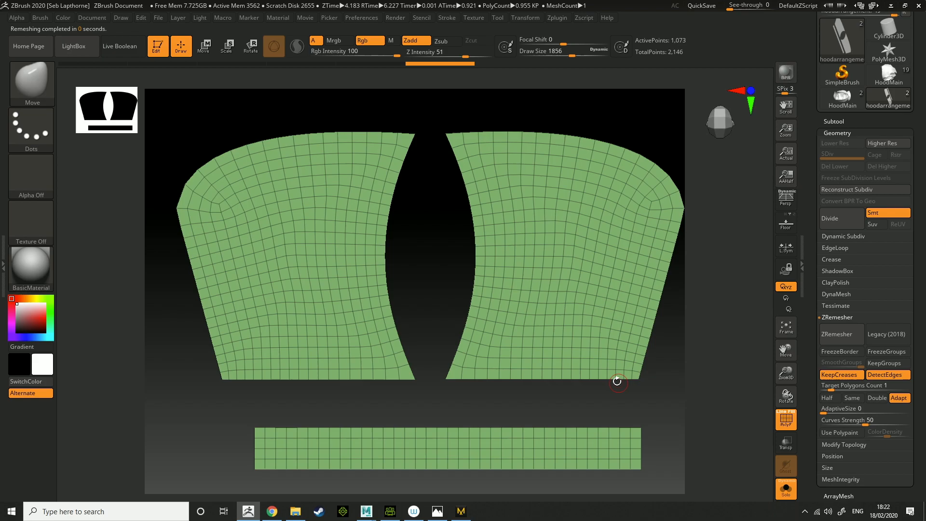
mouse_move(536, 315)
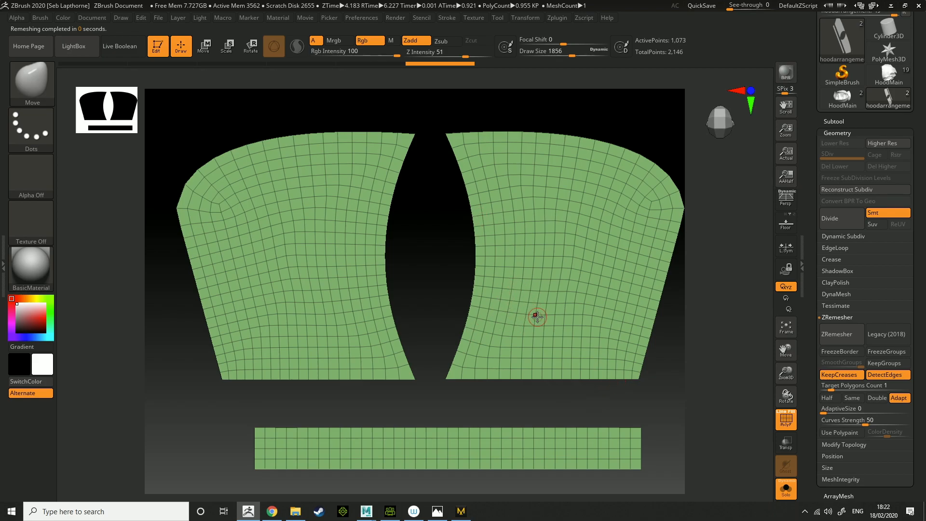
mouse_move(464, 359)
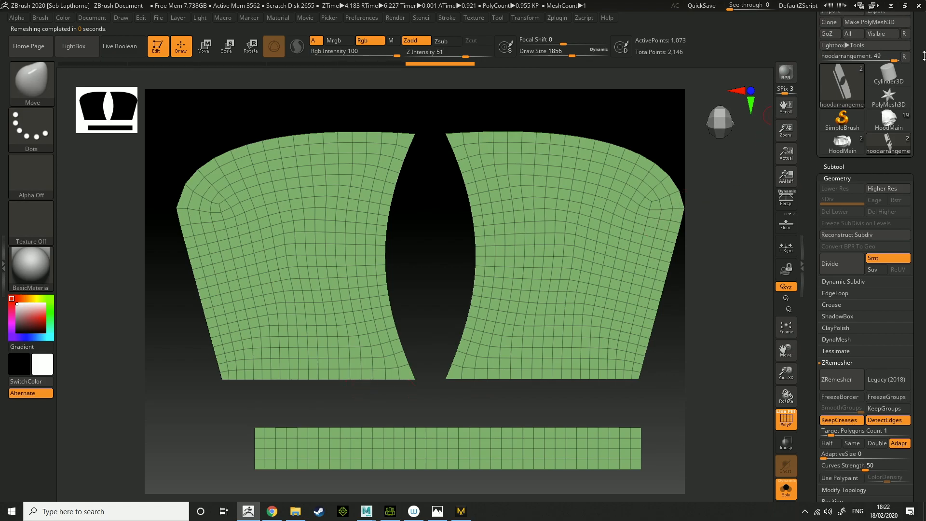
- Export the remeshed hood as OBJ hoodarrangementnew and switch to the Maya scene
click(887, 67)
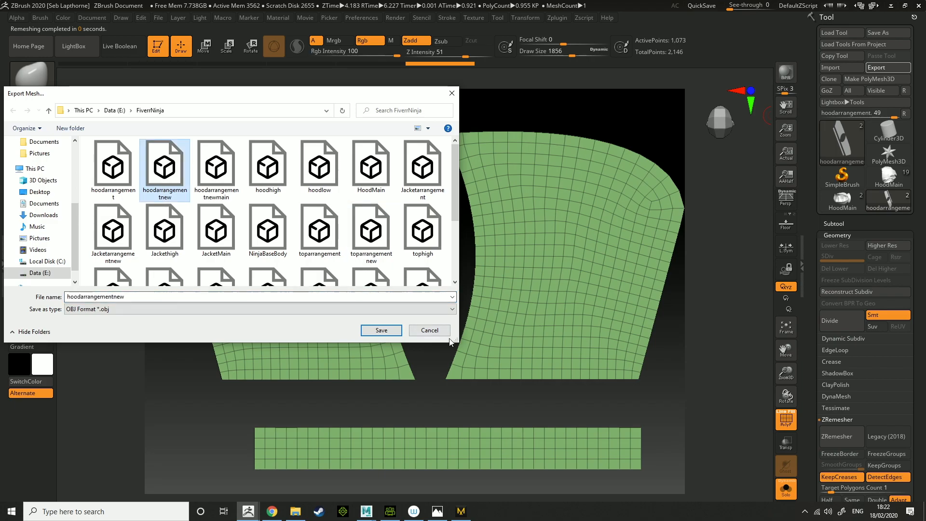
click(381, 330)
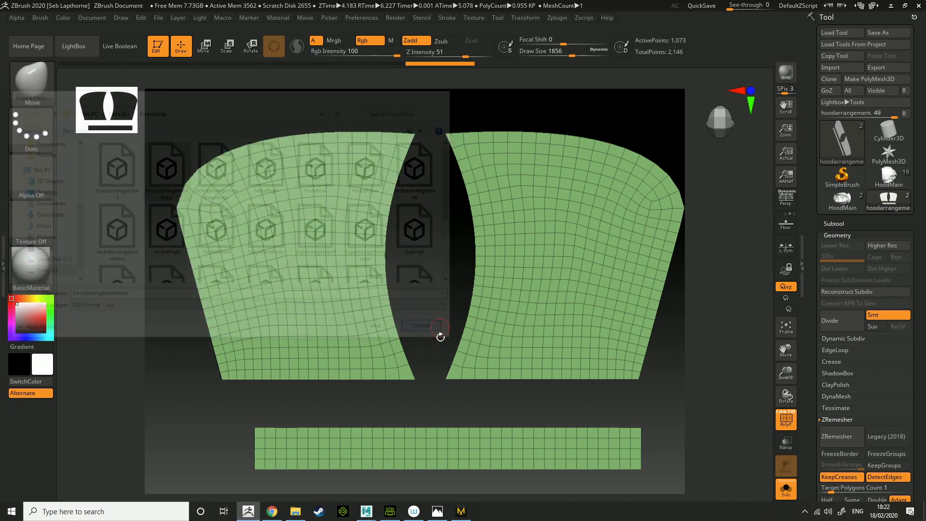
click(365, 511)
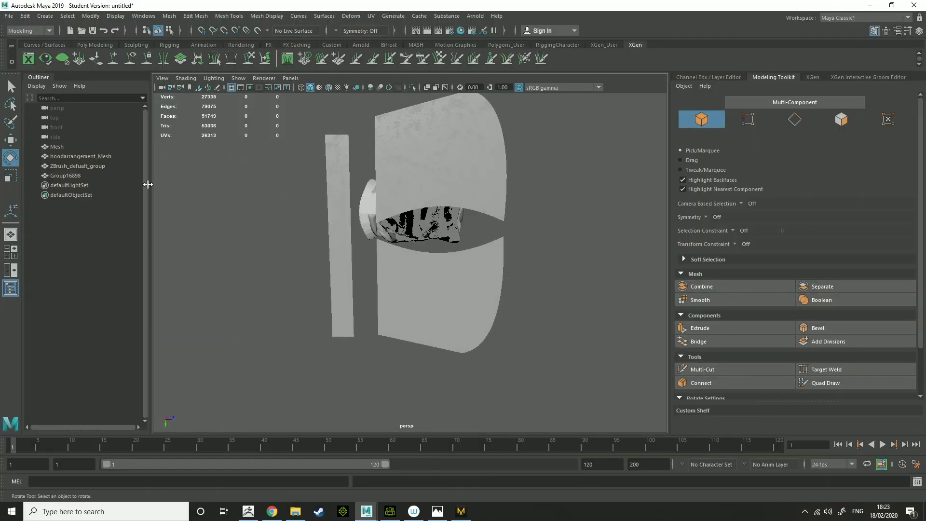
click(78, 166)
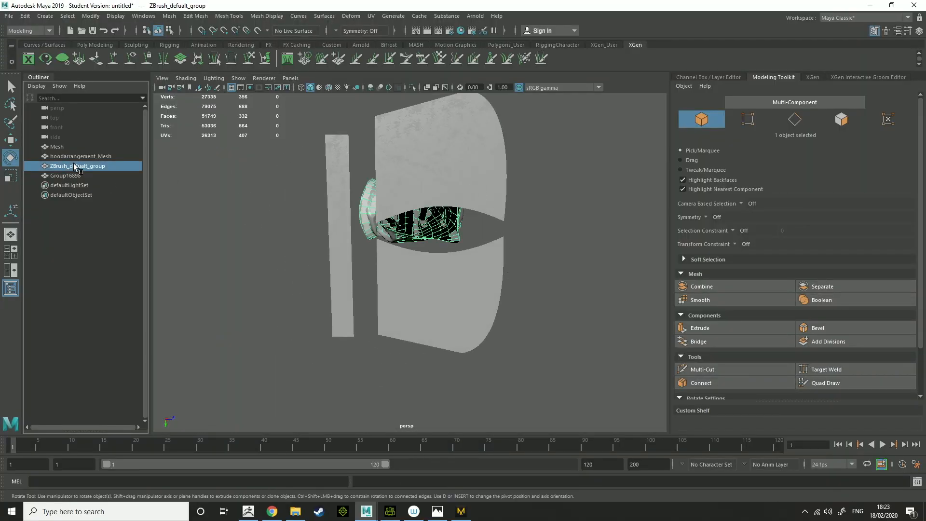
click(66, 175)
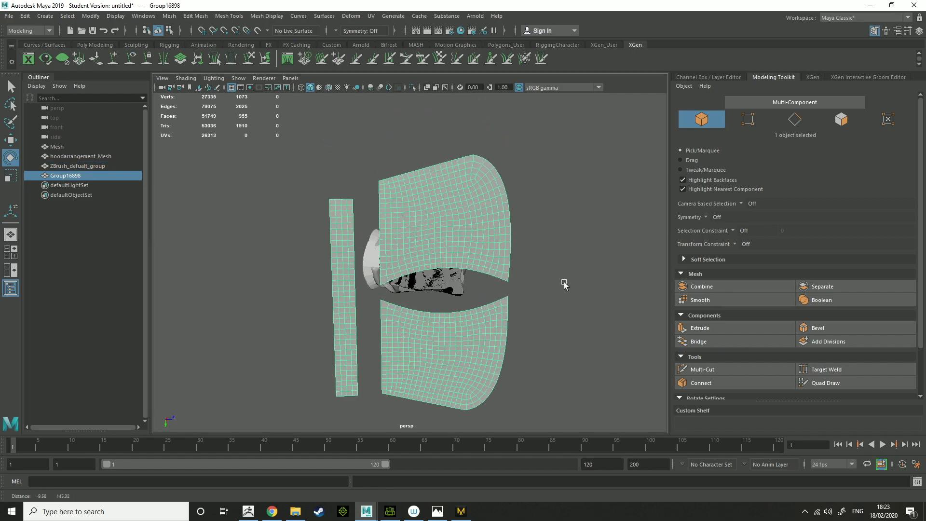
click(8, 17)
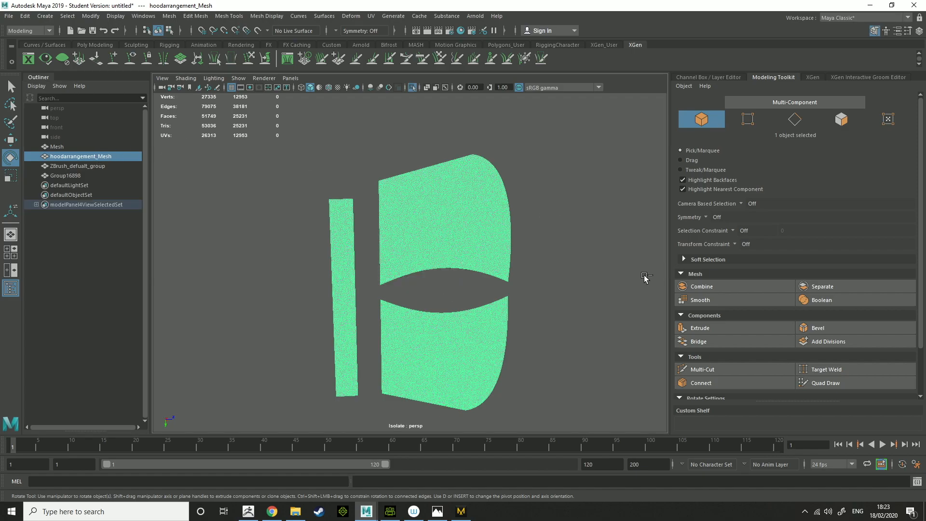
click(444, 205)
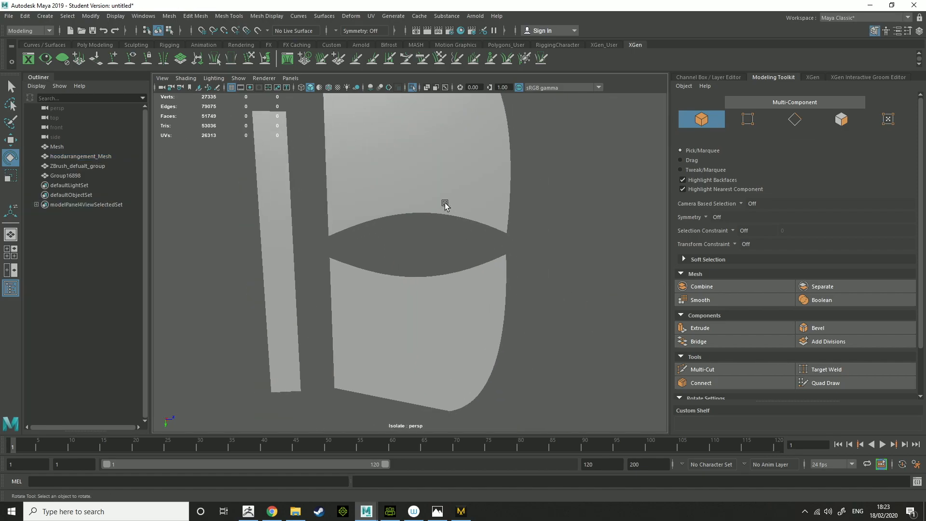
click(445, 204)
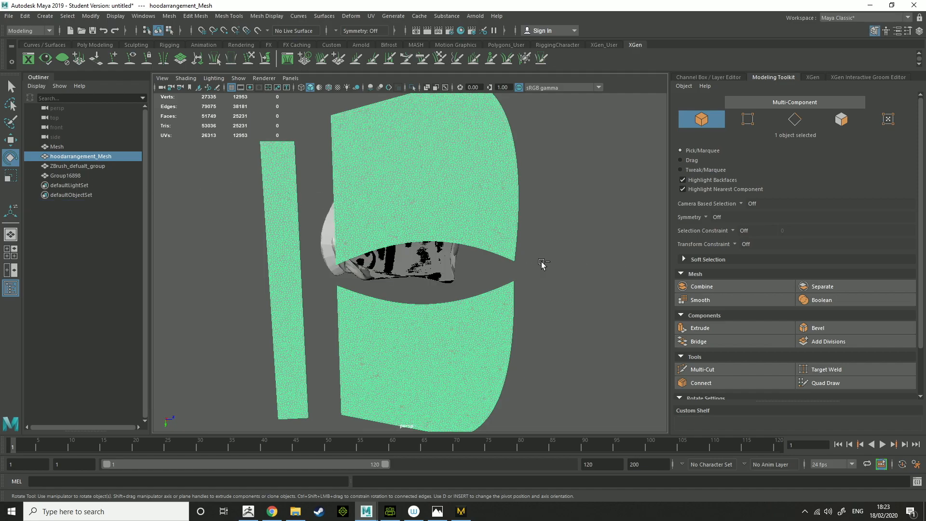
click(67, 175)
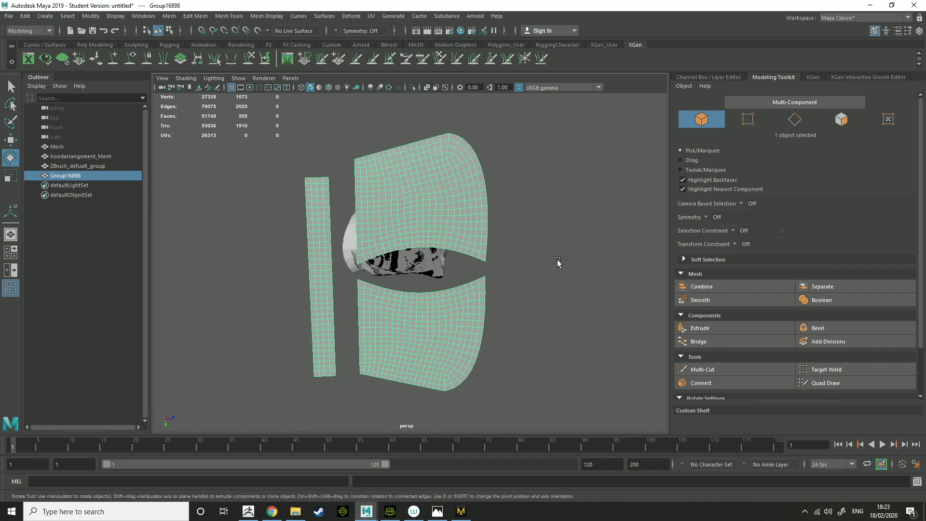
click(57, 145)
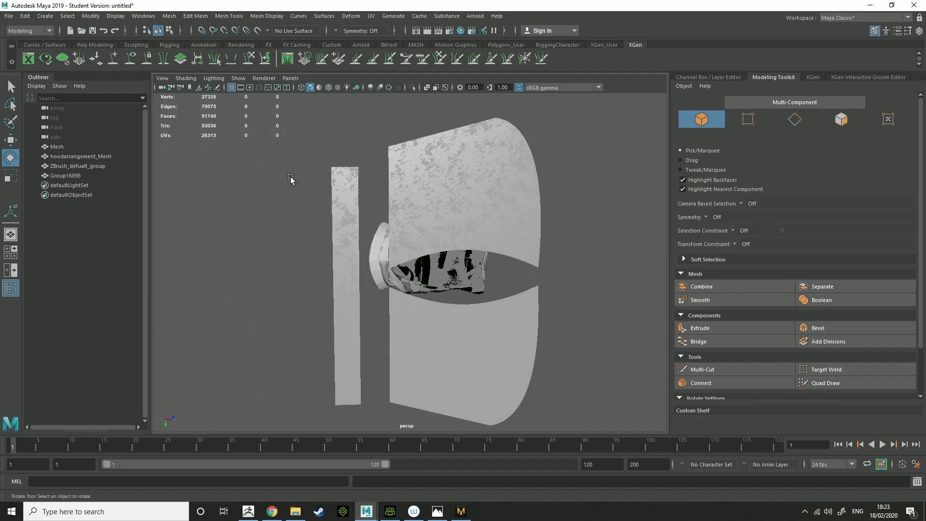
click(81, 156)
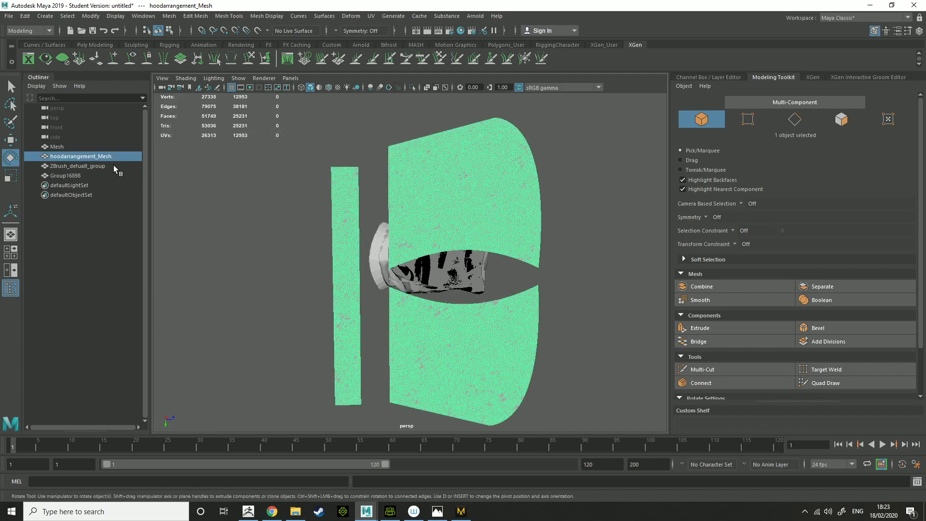
- Isolate the high-poly hoodarrangement mesh, make it live, and start Quad Draw on it
click(412, 88)
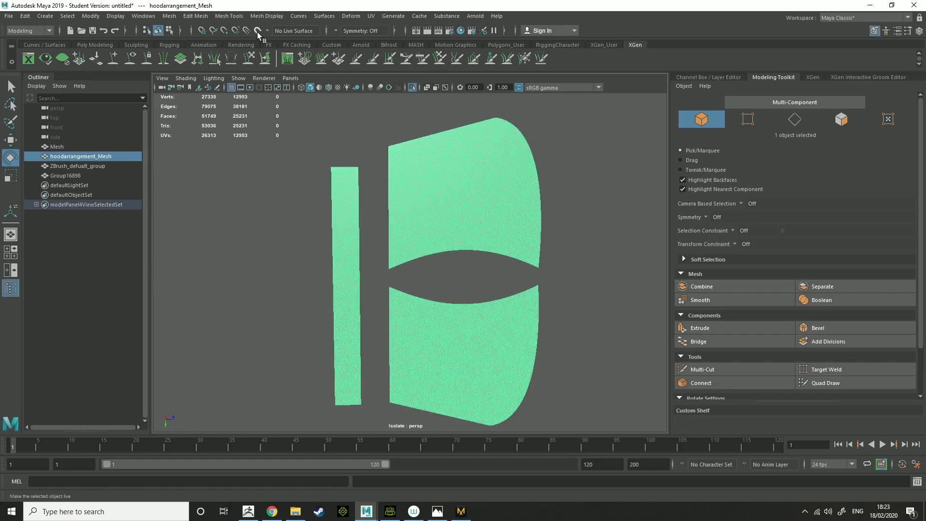
mouse_move(257, 31)
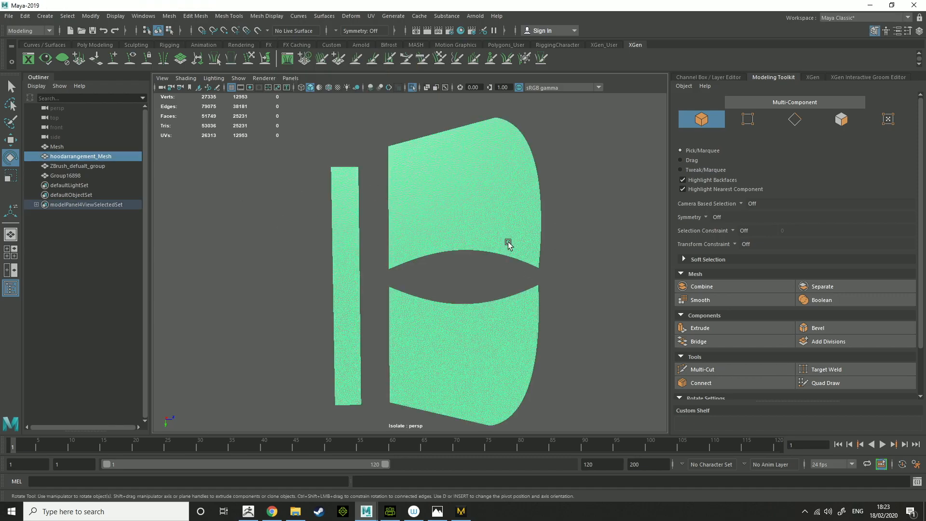
mouse_move(258, 31)
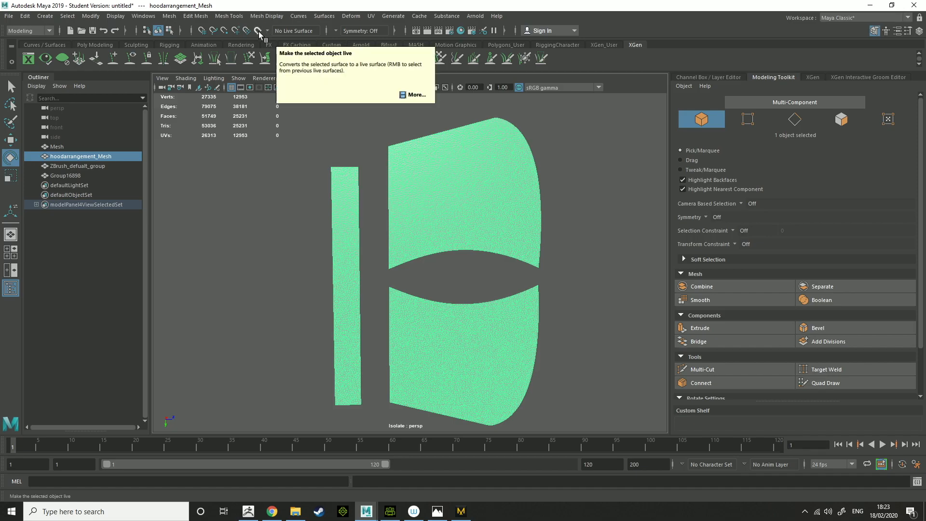
click(257, 31)
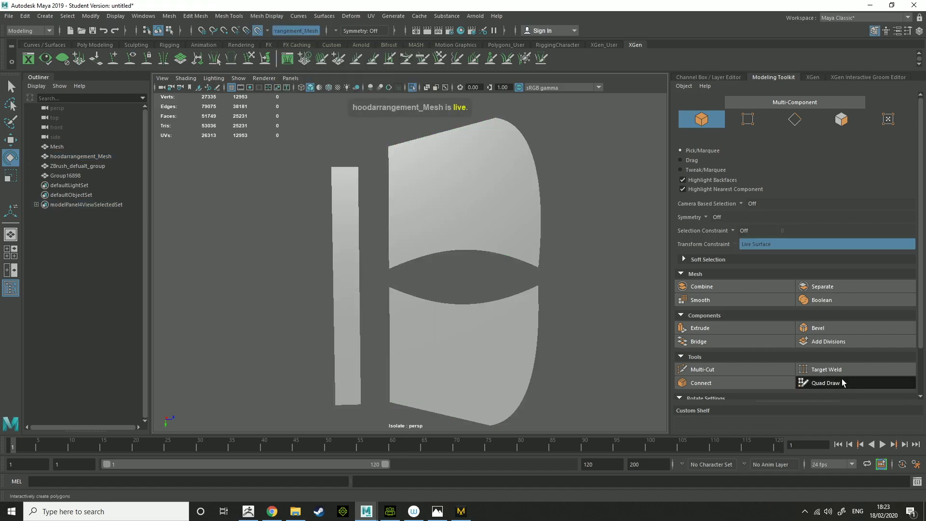
click(825, 383)
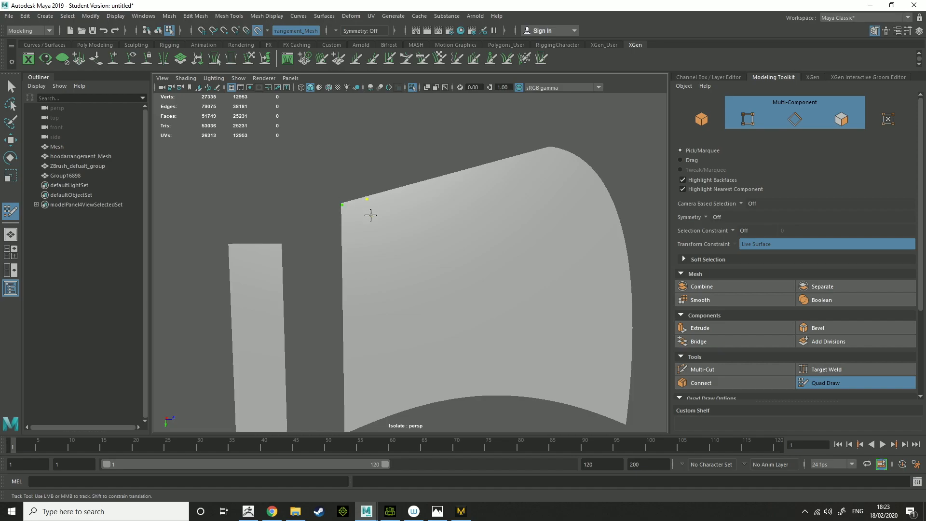
- Draw quads at the hood's top corner and along its opening edge
click(360, 212)
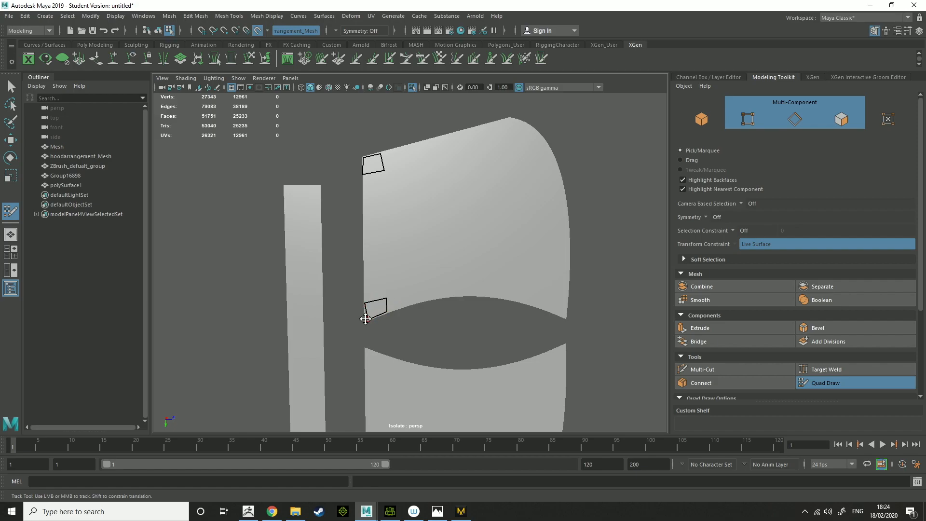
mouse_move(375, 317)
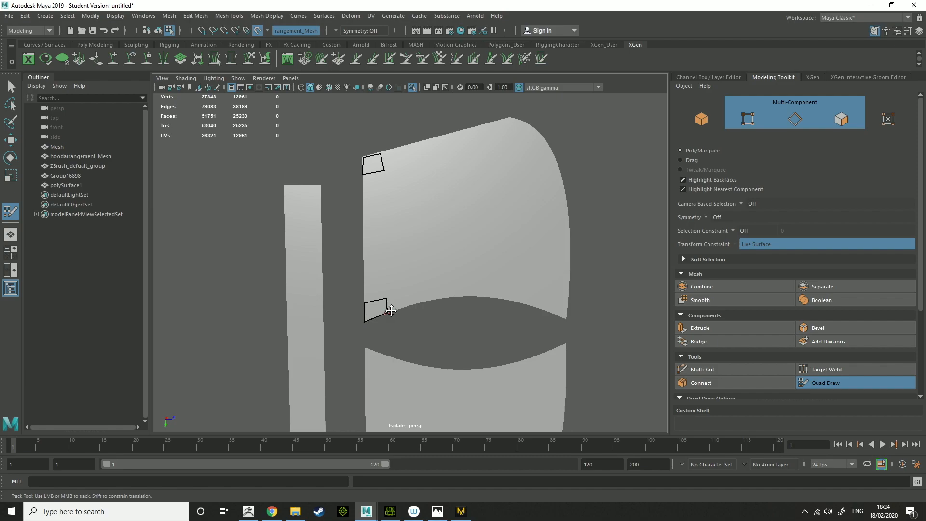
mouse_move(395, 285)
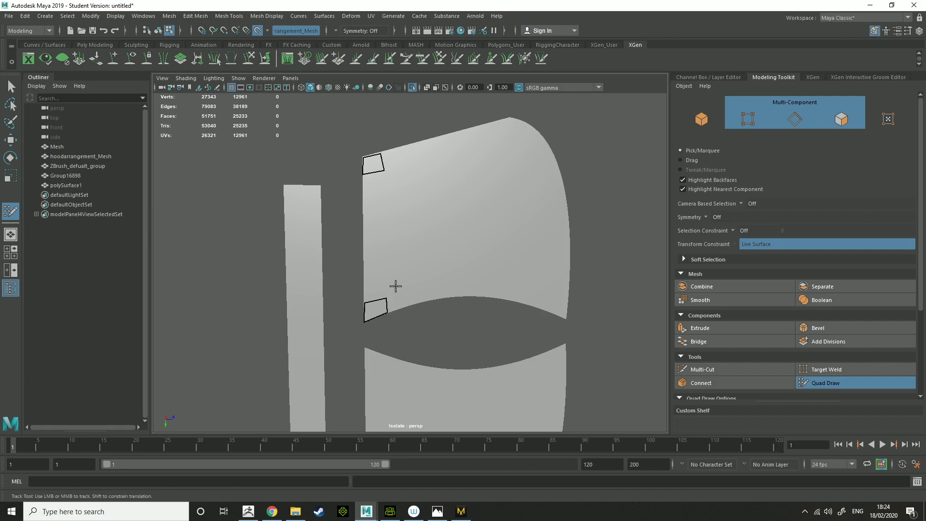
mouse_move(410, 280)
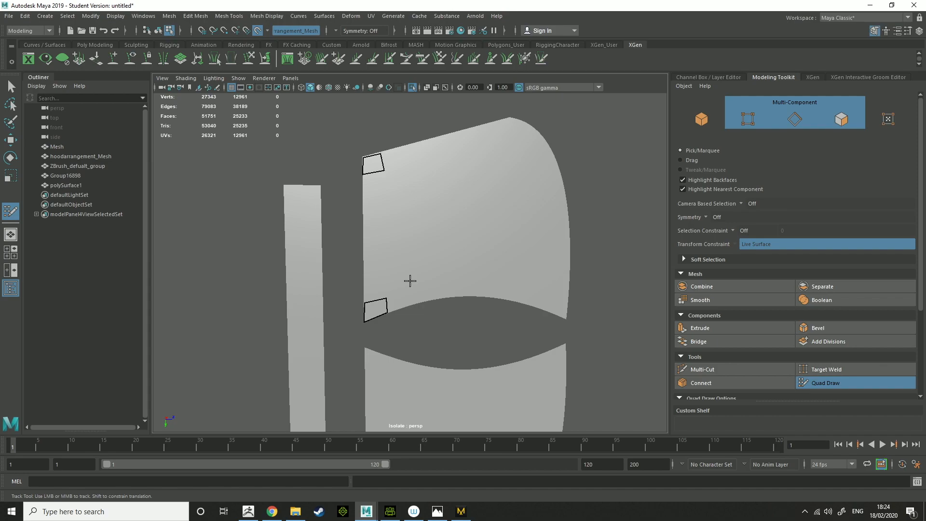
mouse_move(410, 288)
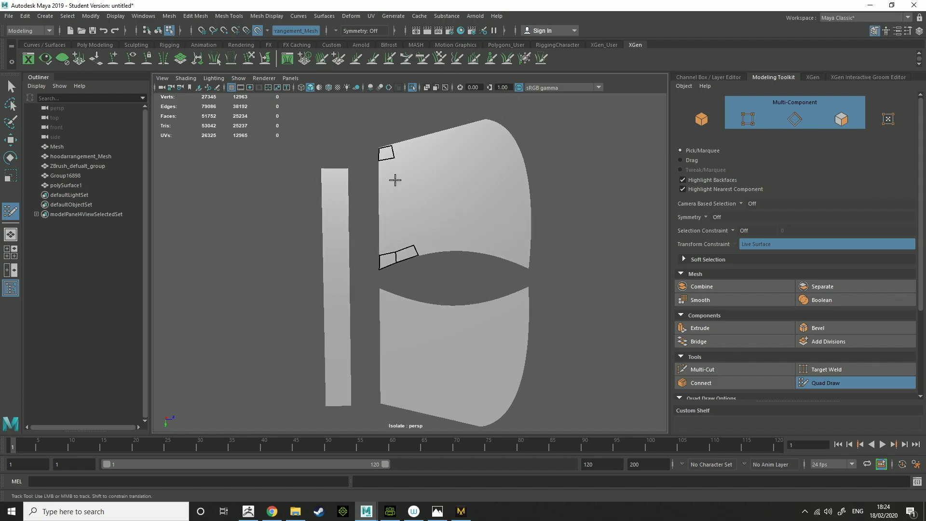
mouse_move(493, 335)
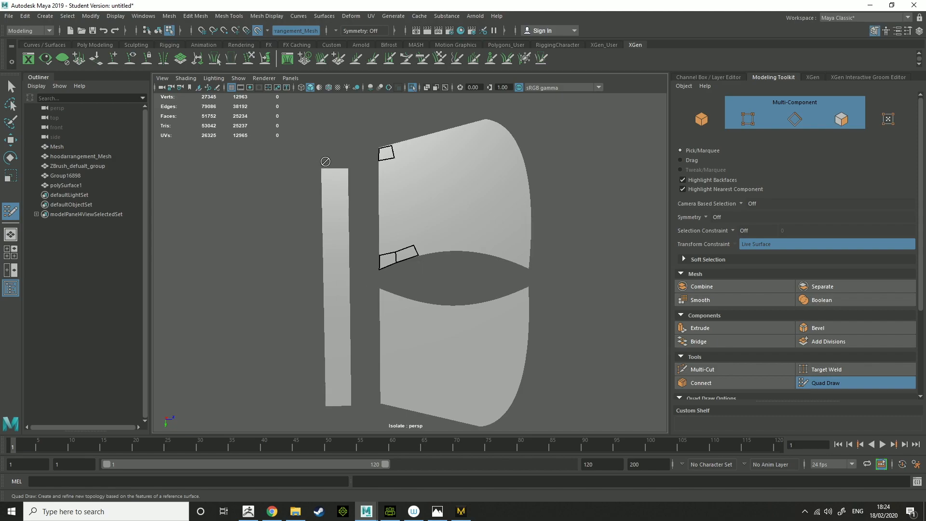
mouse_move(604, 186)
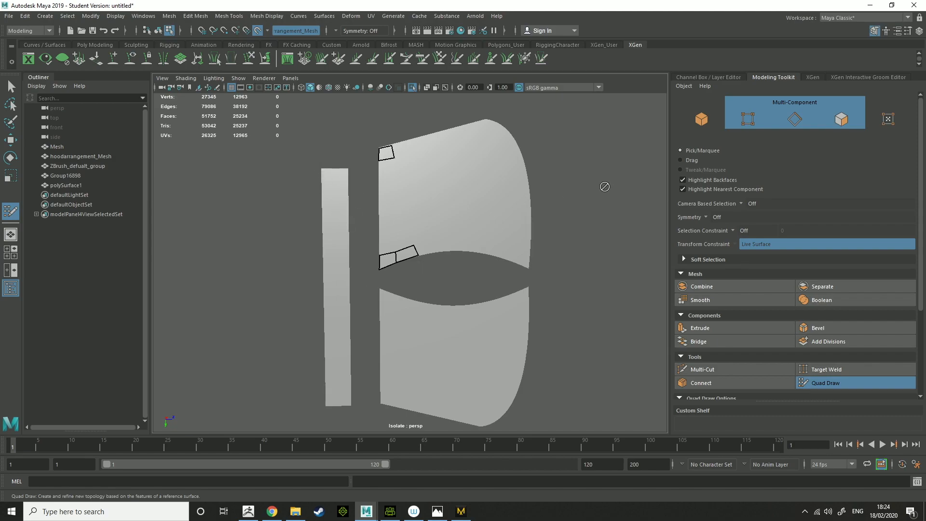
mouse_move(486, 215)
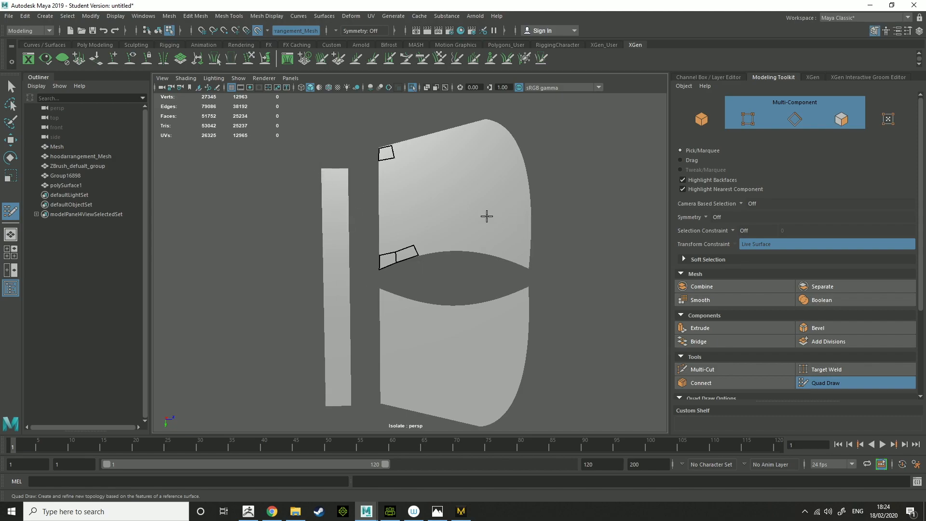
mouse_move(438, 249)
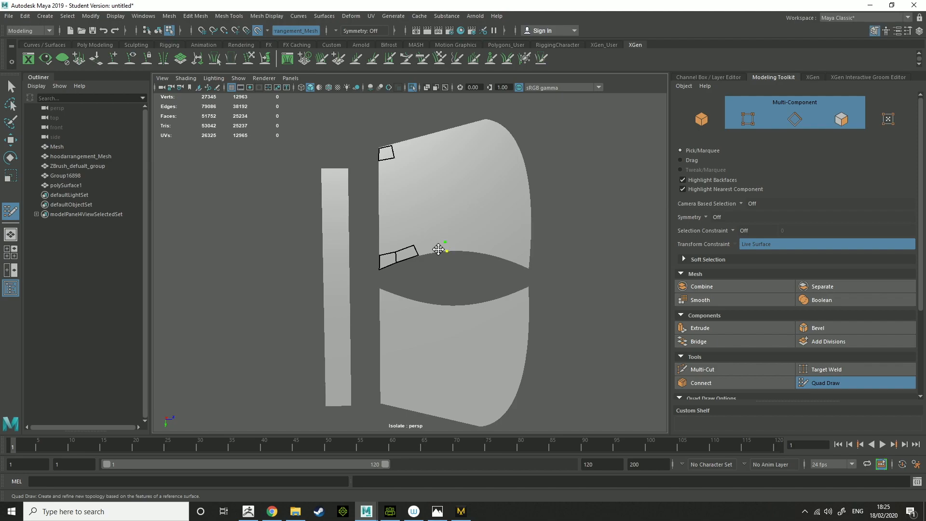
click(440, 248)
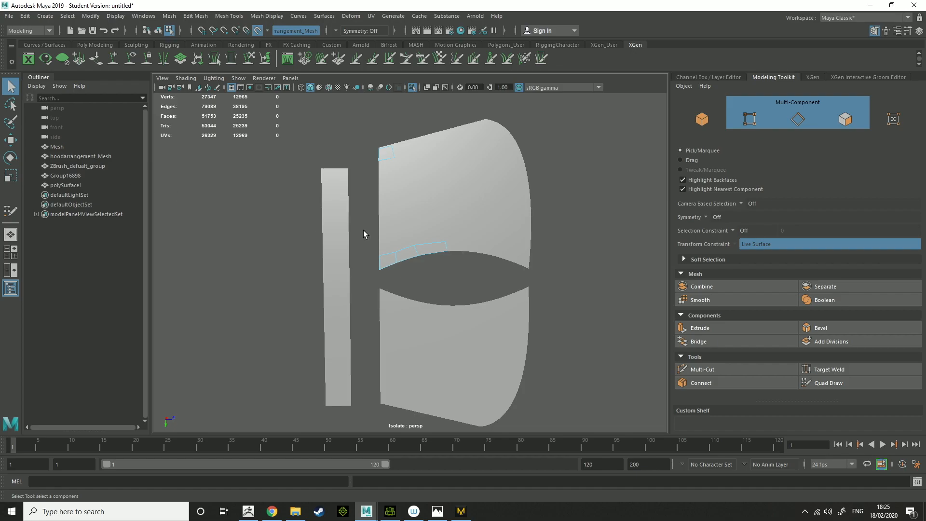
- Show the full scene again and compare the low-poly quad hood group against the dense mesh
click(444, 247)
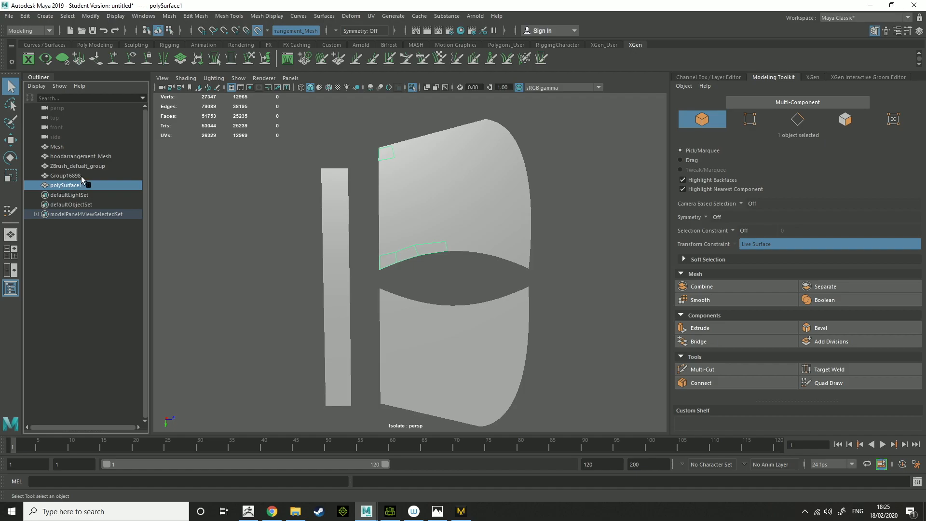
click(80, 156)
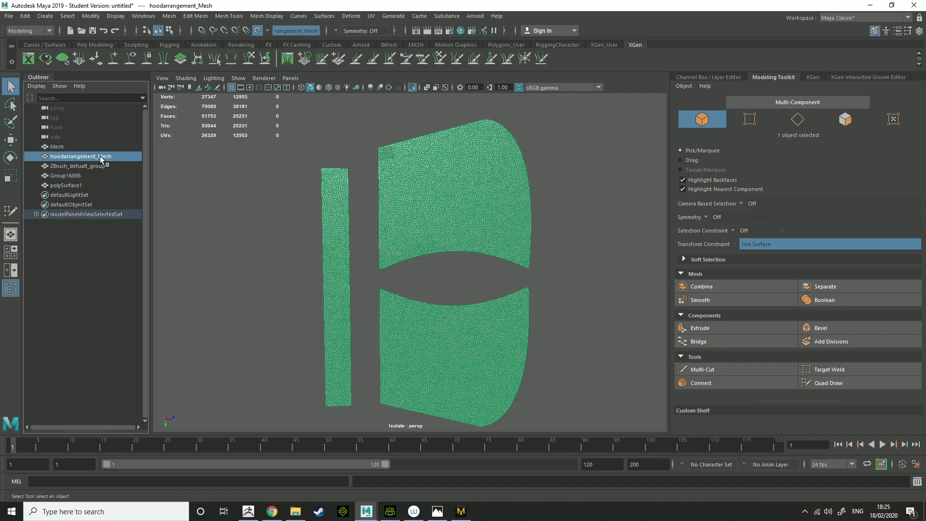
click(66, 185)
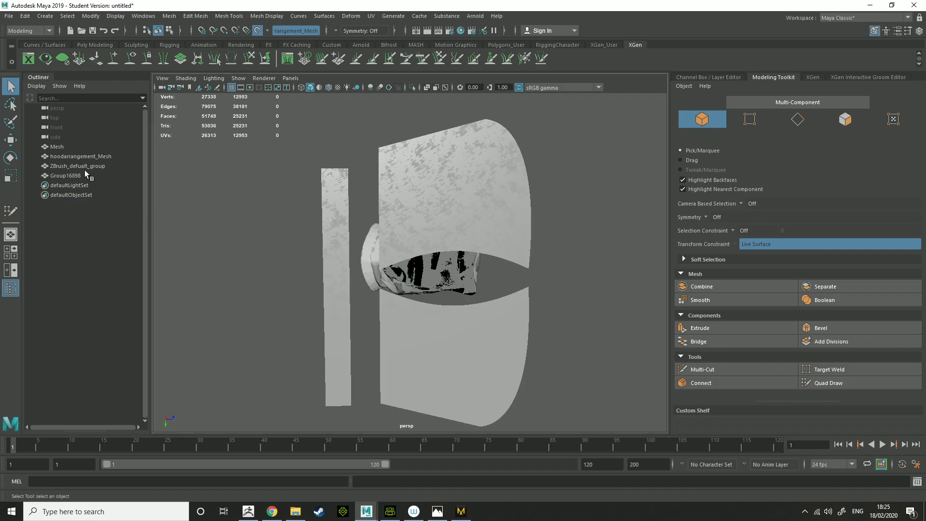
click(65, 175)
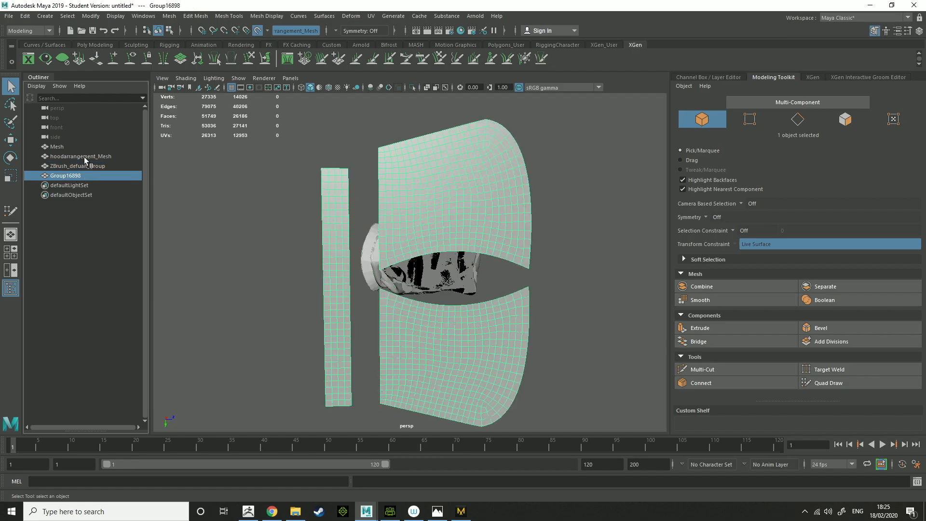
click(412, 87)
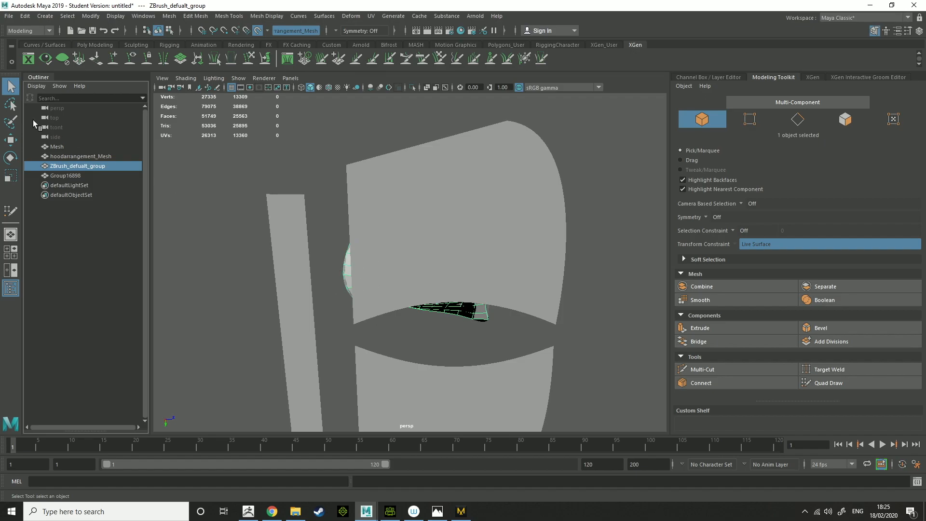
- Select hoodarrangement_Mesh together with the low-poly group Group16898
click(66, 175)
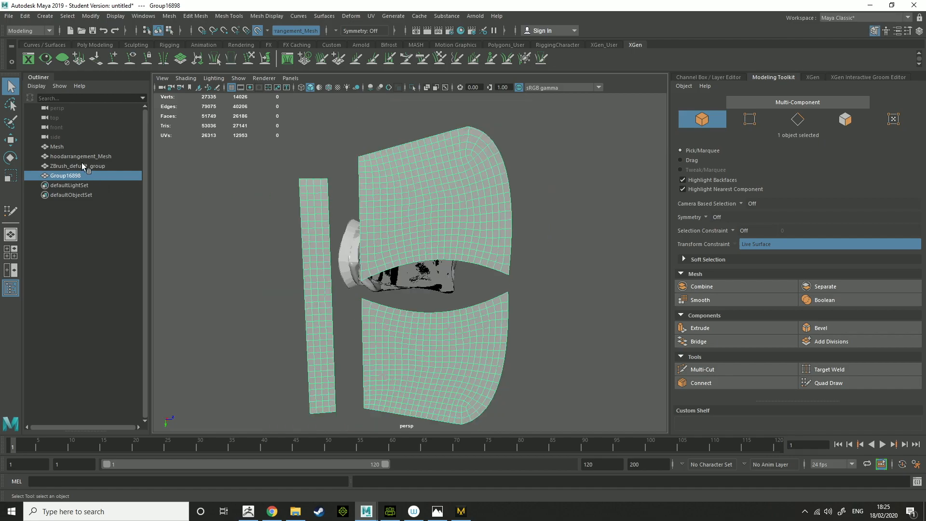
click(80, 156)
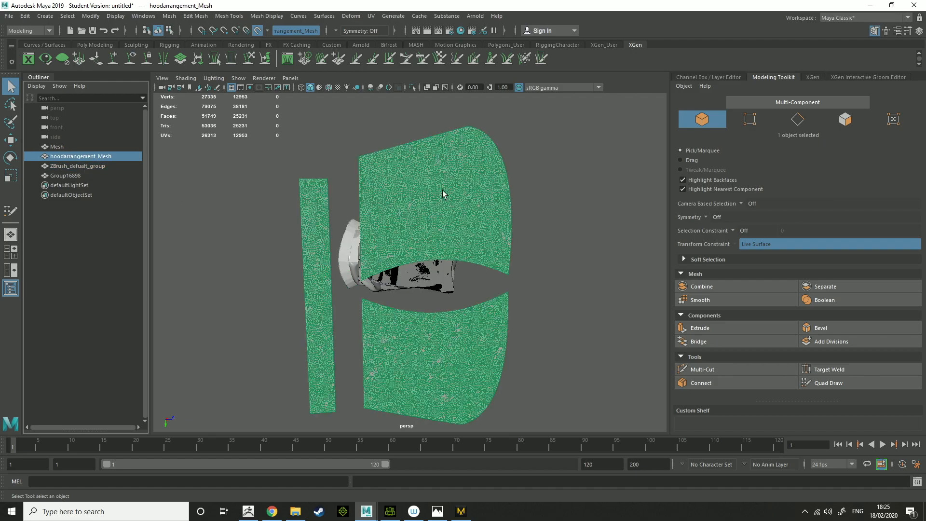
mouse_move(460, 220)
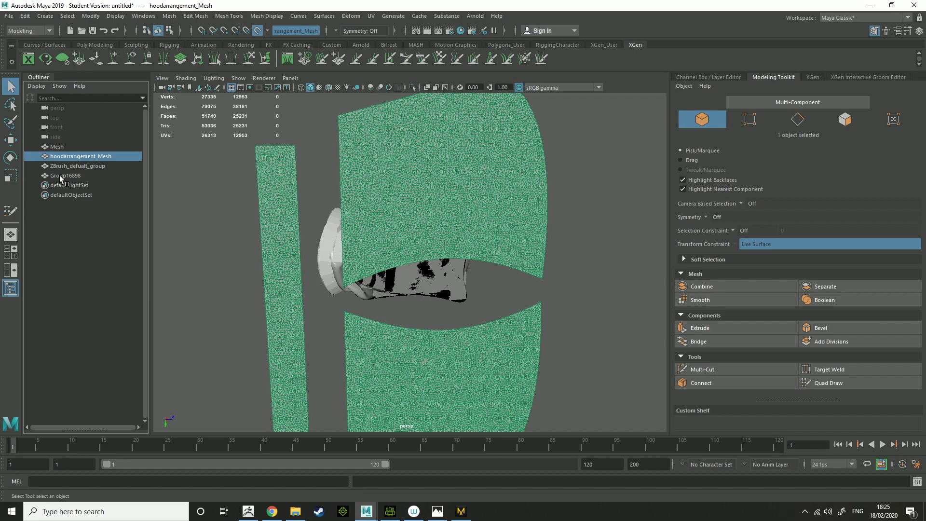
click(65, 175)
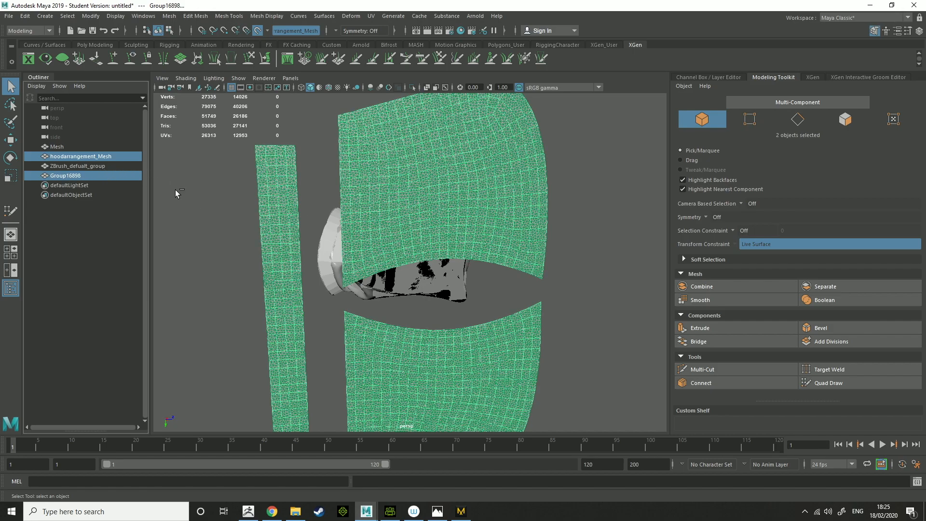
mouse_move(301, 30)
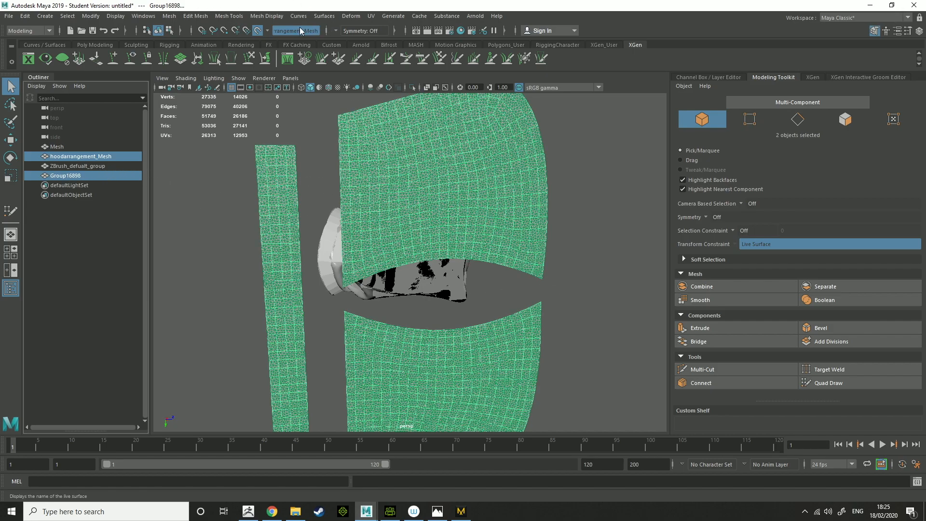
- Turn off the live surface and reselect the high-poly mesh with the low-poly group
click(256, 30)
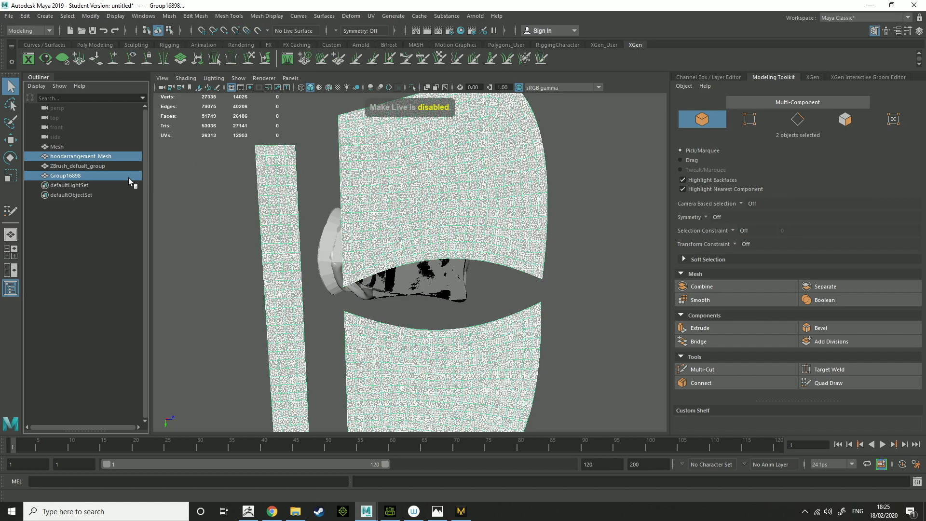
click(81, 156)
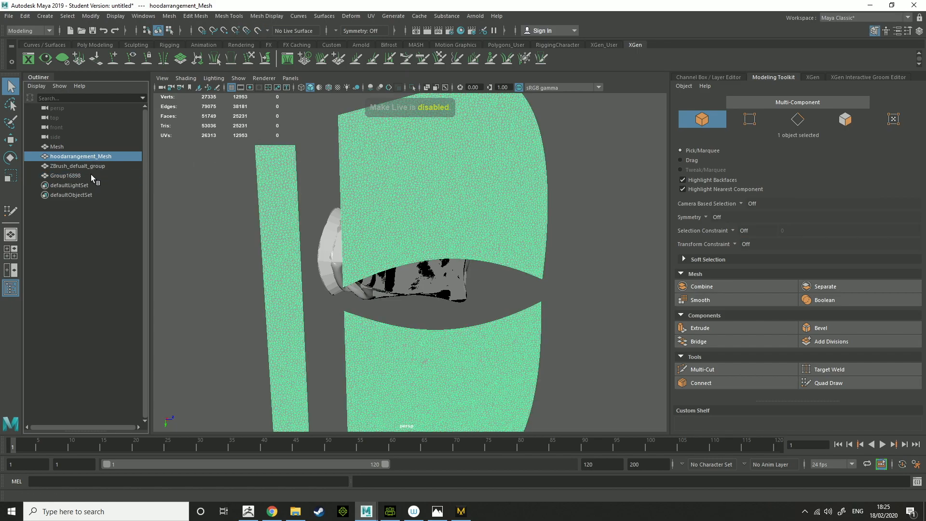
click(66, 175)
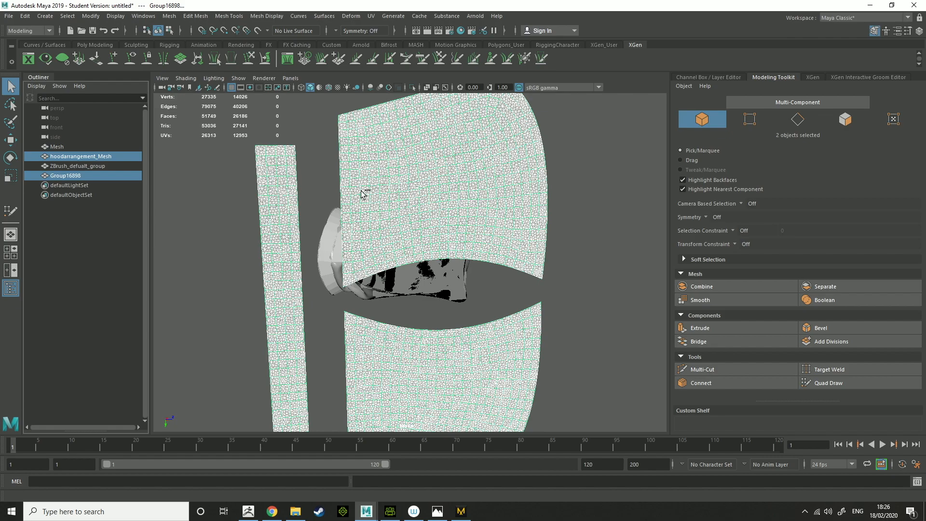
- Transfer vertex positions with all UV sets in local sample space onto the low-poly hood
click(169, 17)
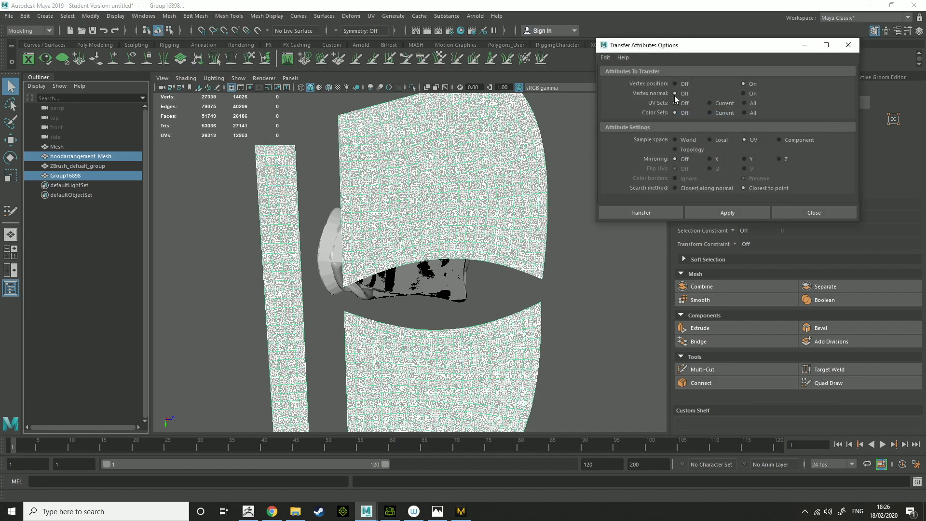
mouse_move(700, 98)
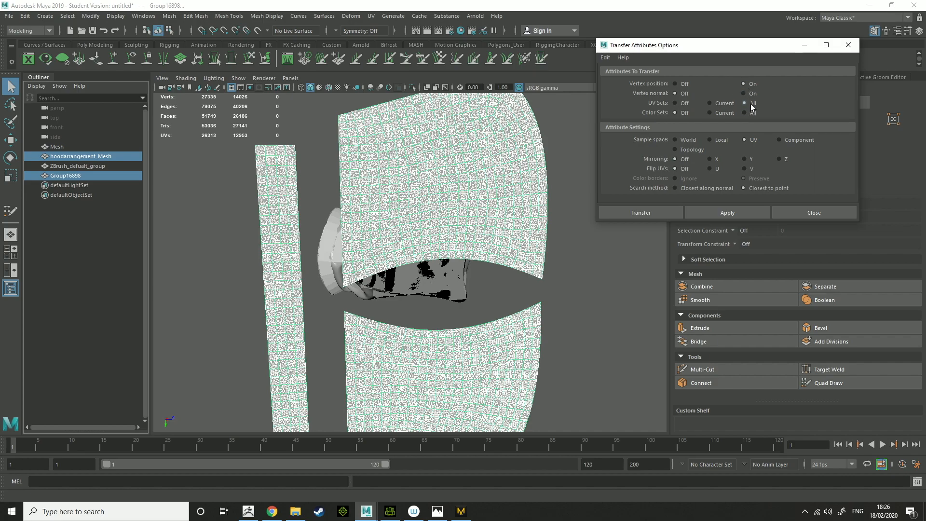
click(711, 140)
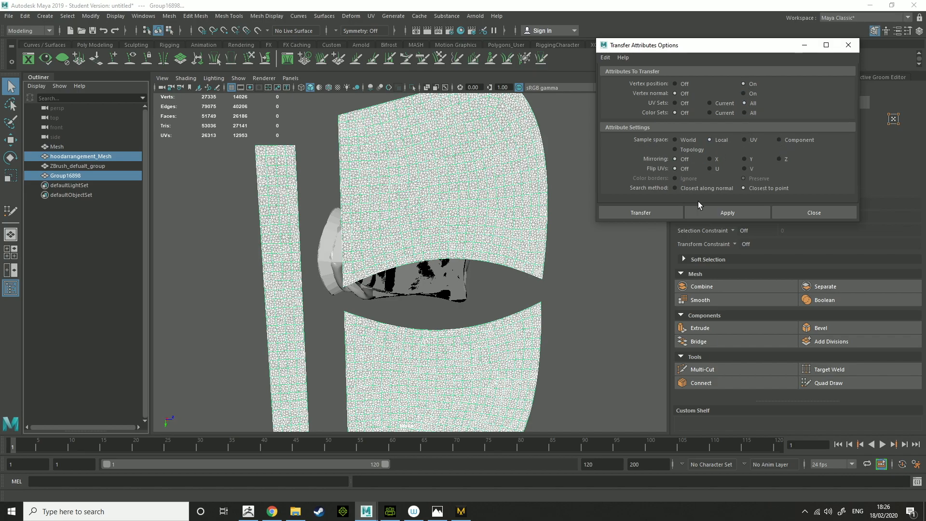
mouse_move(703, 181)
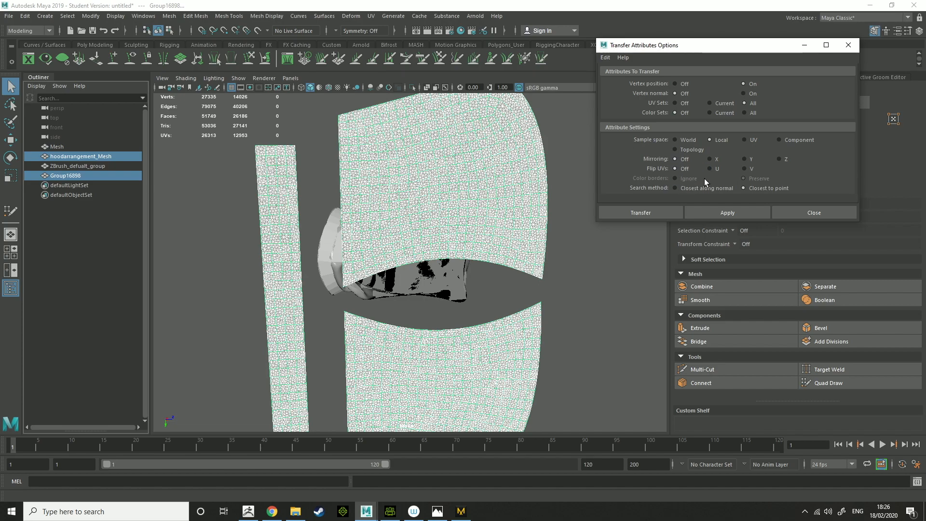
click(727, 212)
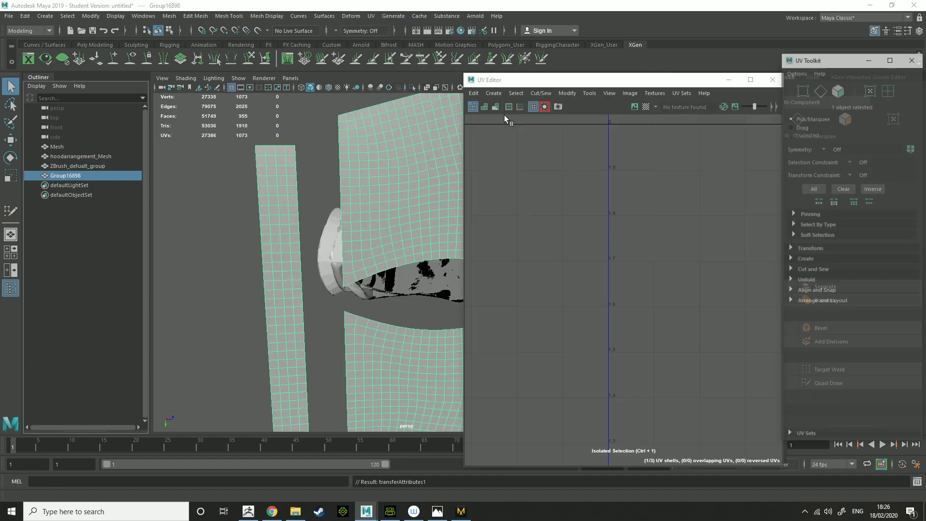
- View the UVs of the high-poly hood and the low-poly group in the UV Editor for comparison
click(81, 156)
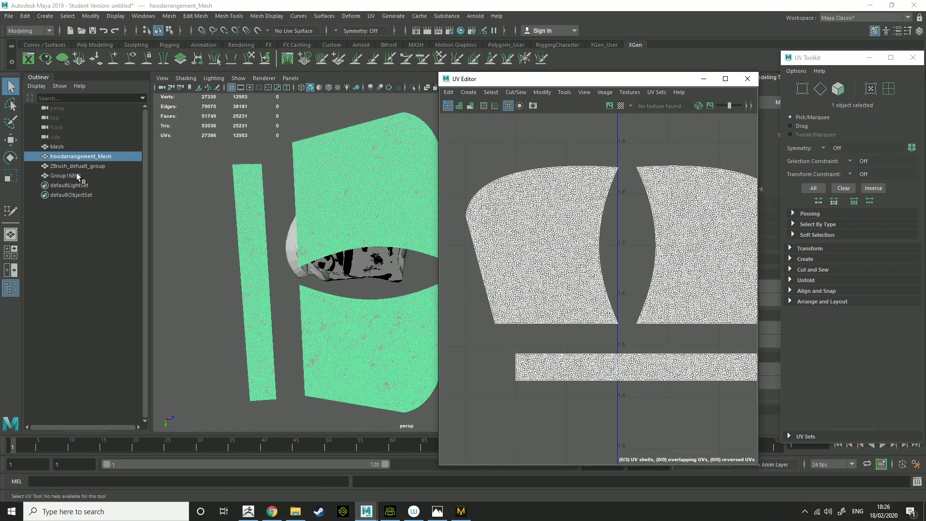
click(65, 176)
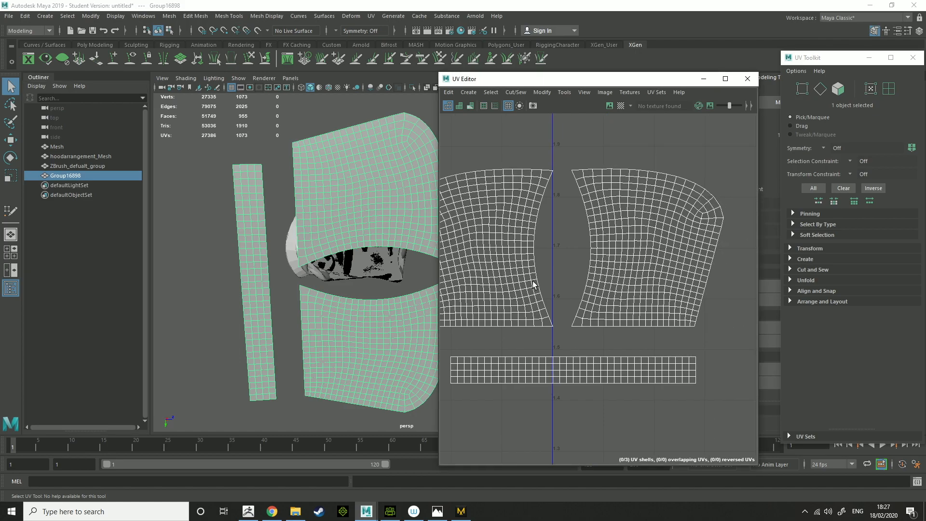
mouse_move(504, 277)
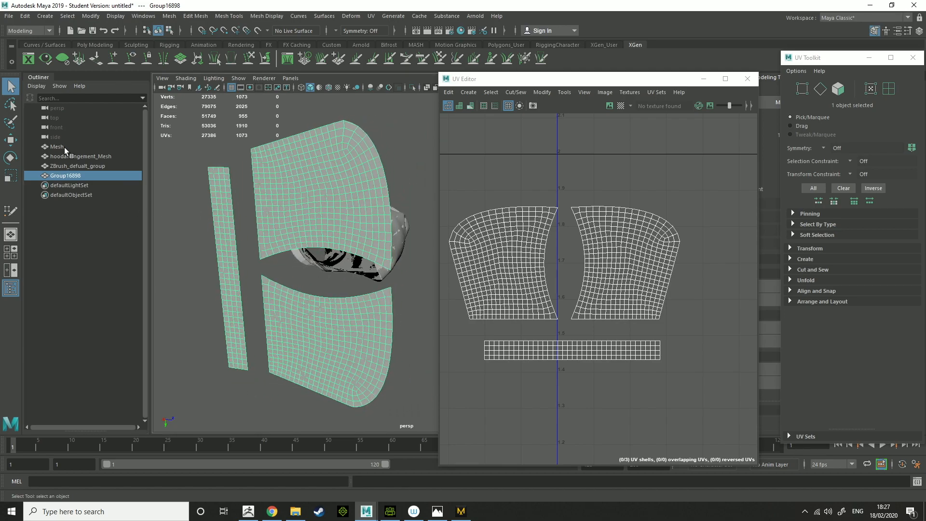
- Select the Mesh object together with Group16898 and bring up the Mesh menu for another transfer
click(58, 145)
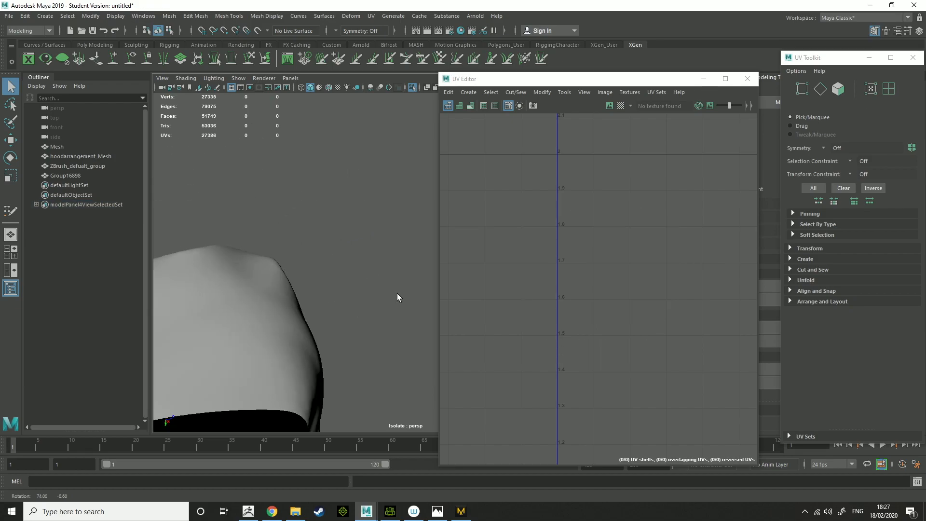
click(57, 147)
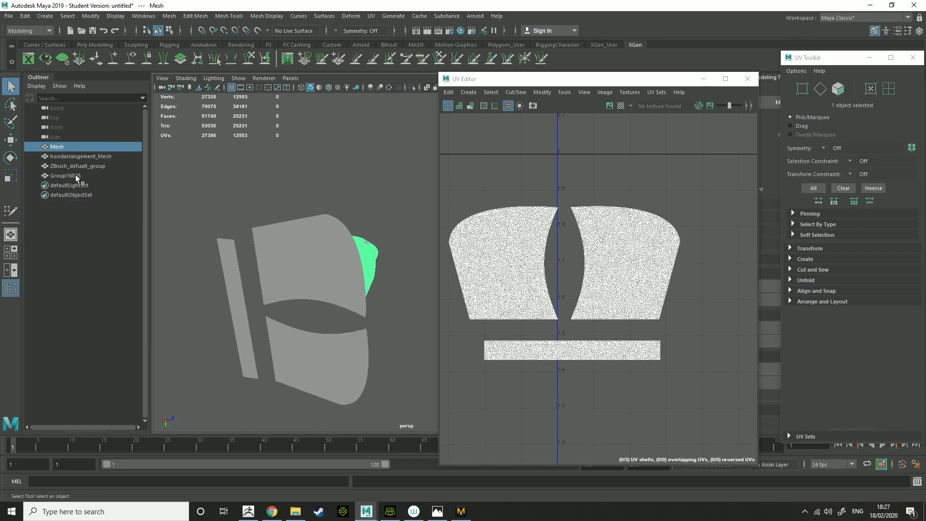
click(64, 176)
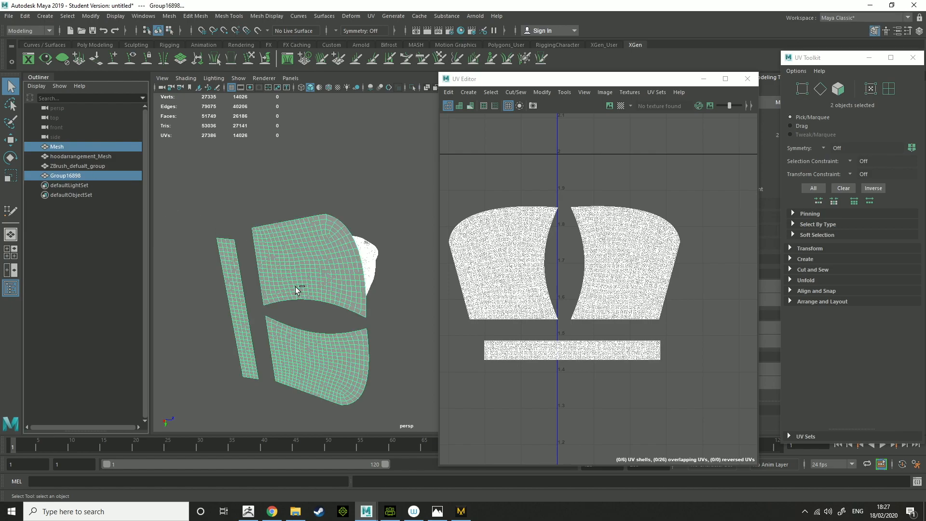
mouse_move(343, 282)
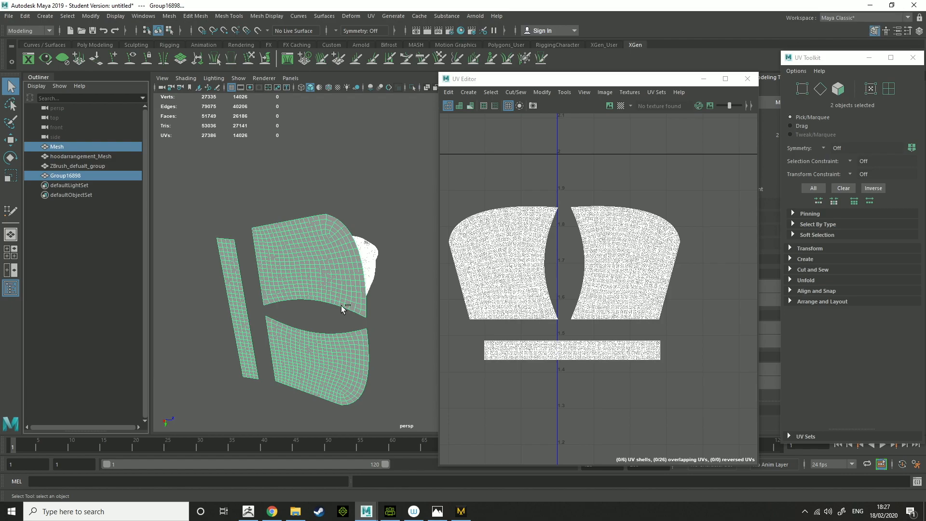
click(169, 17)
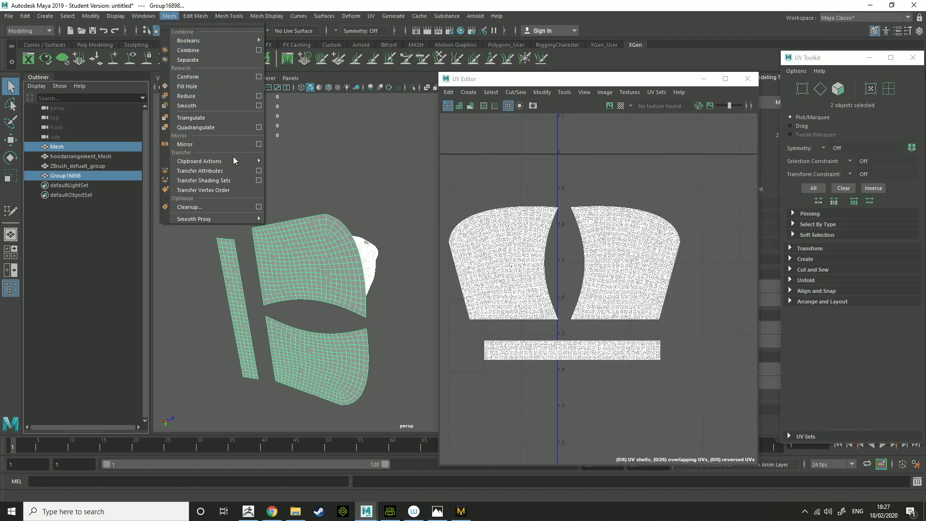
- Apply Transfer Attributes with Sample space set to UV onto the low-poly hood
click(259, 170)
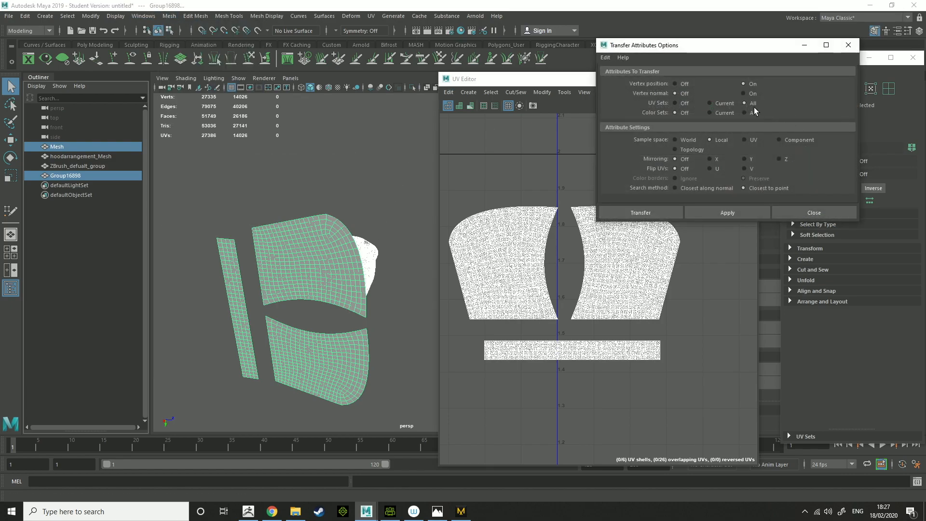
click(675, 103)
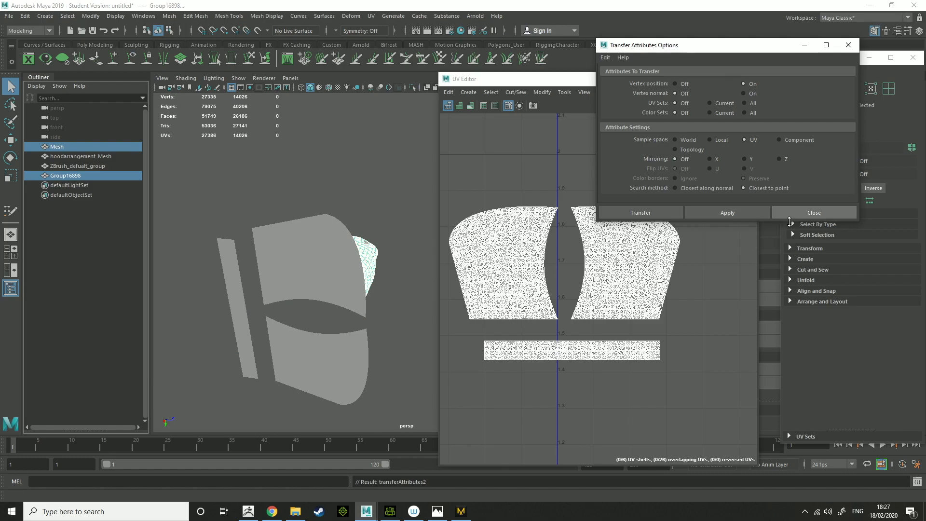
click(814, 212)
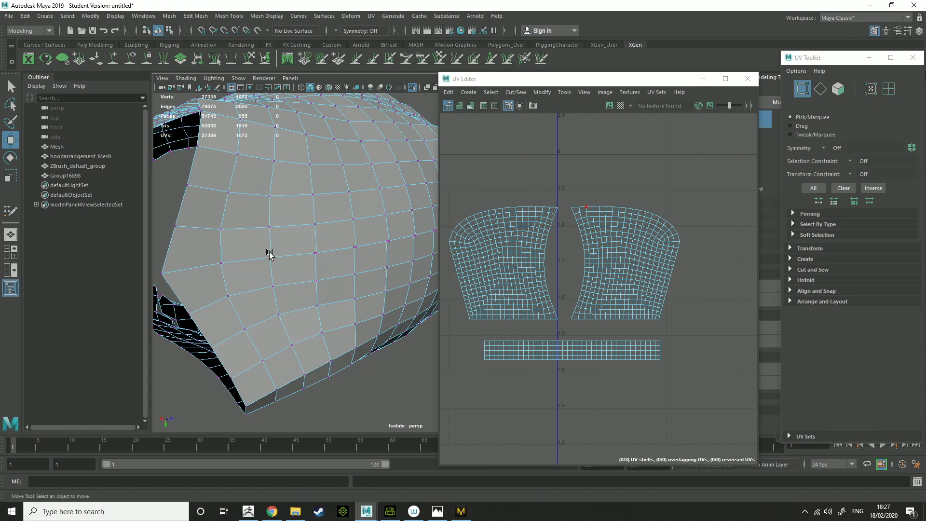
- Target Weld the stray edge vertex onto its neighbour, then select ZBrush_default_group
click(325, 251)
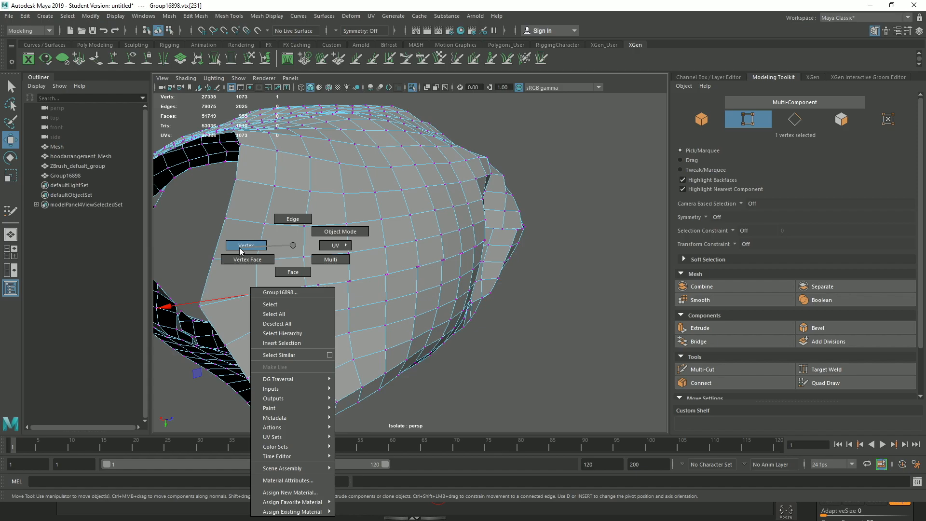
click(246, 245)
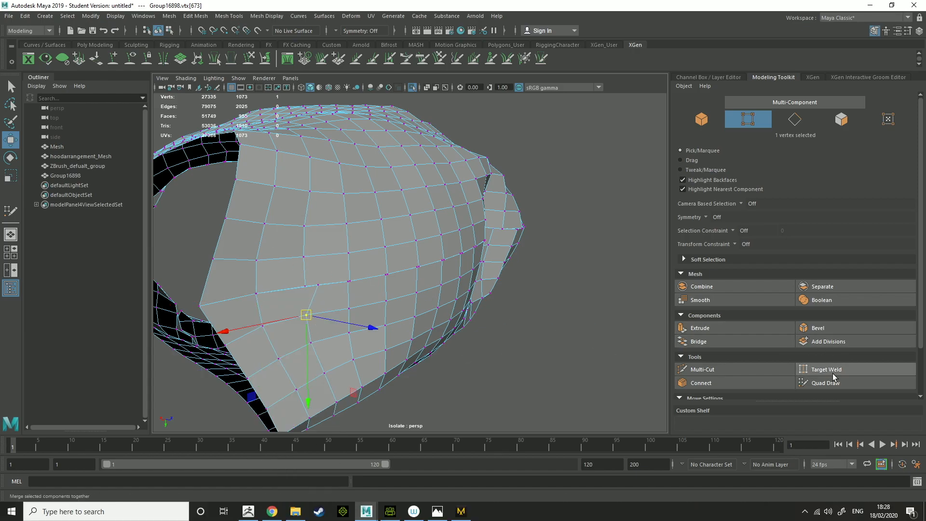
click(826, 368)
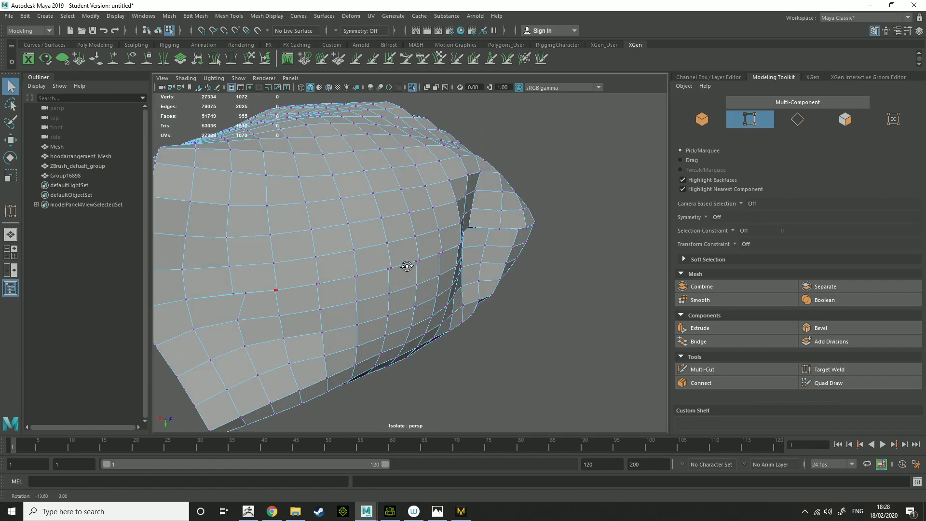
click(64, 176)
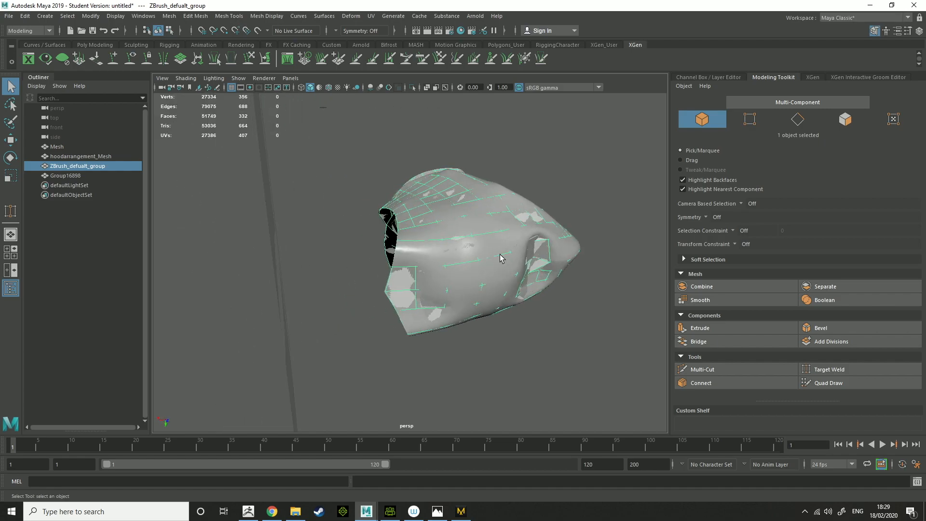
mouse_move(3, 159)
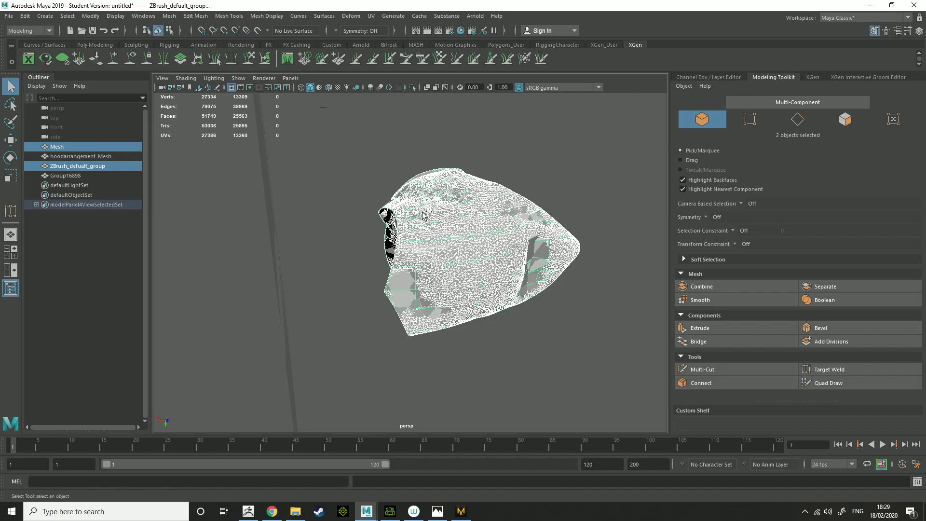
- Isolate the high-poly Mesh, then reselect the low-poly ZBrush_default_group hood
click(57, 147)
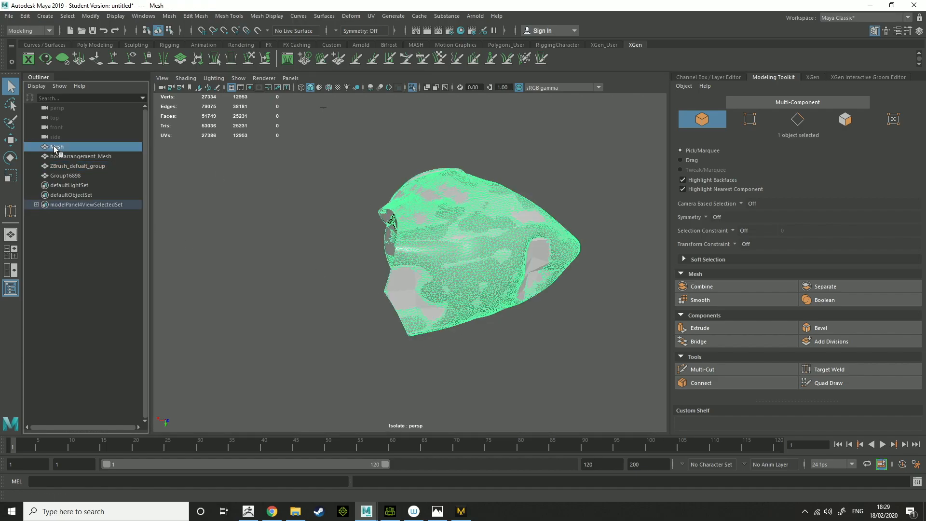
click(78, 166)
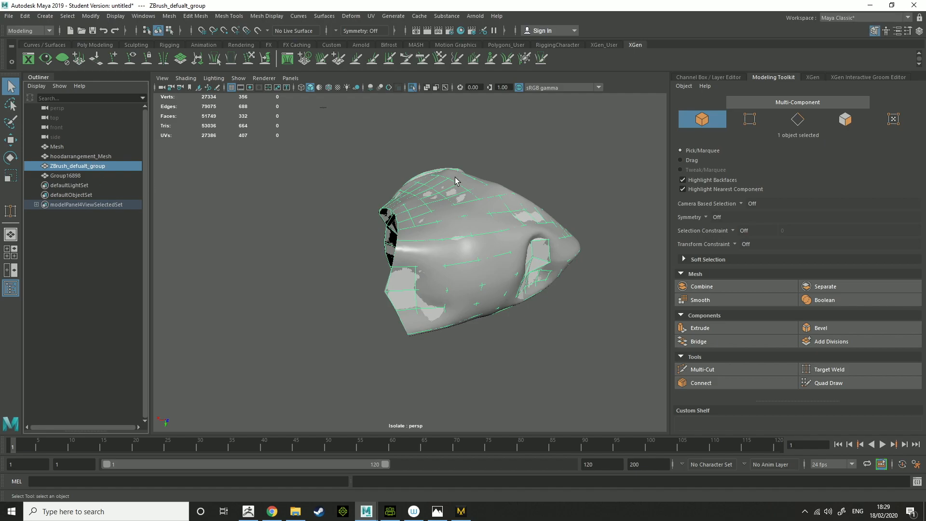
- Smooth the low-poly hood once and Add Divisions at level 2, then select Mesh as source
right_click(454, 180)
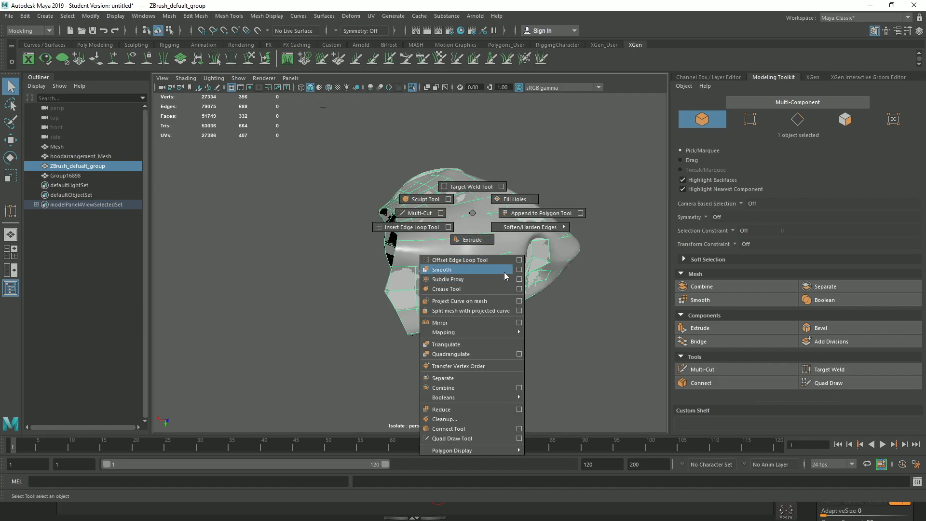
click(441, 269)
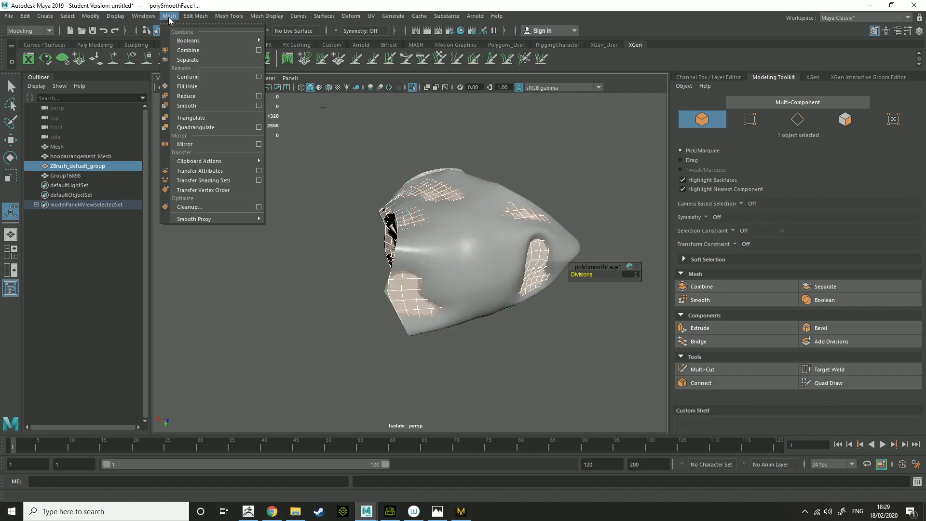
click(194, 17)
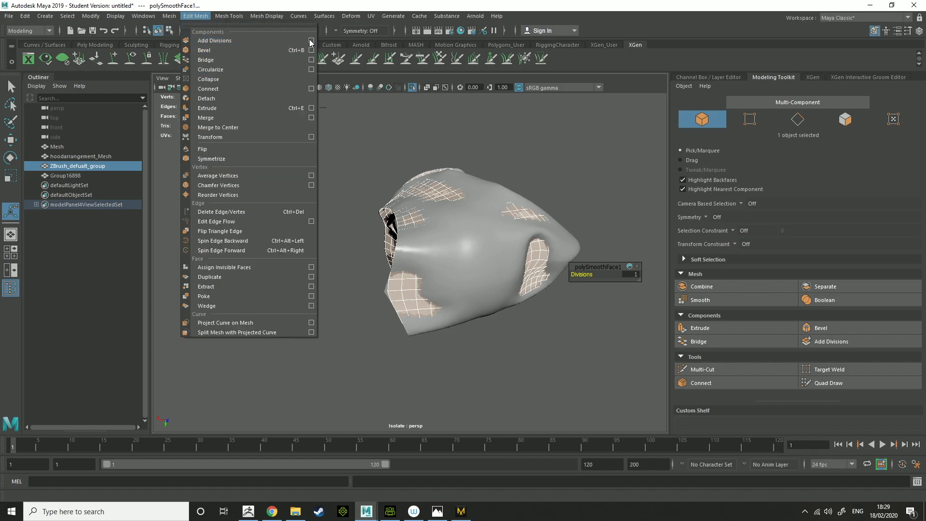
click(311, 41)
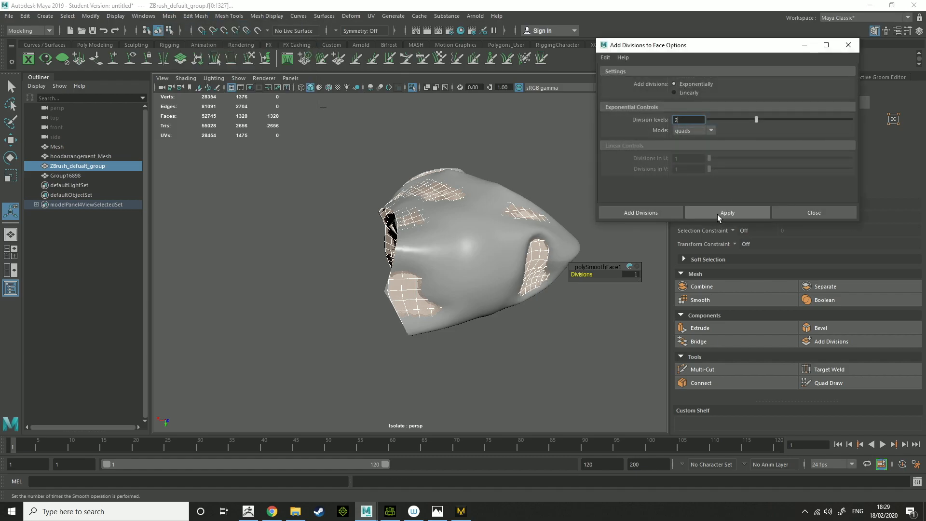
click(727, 213)
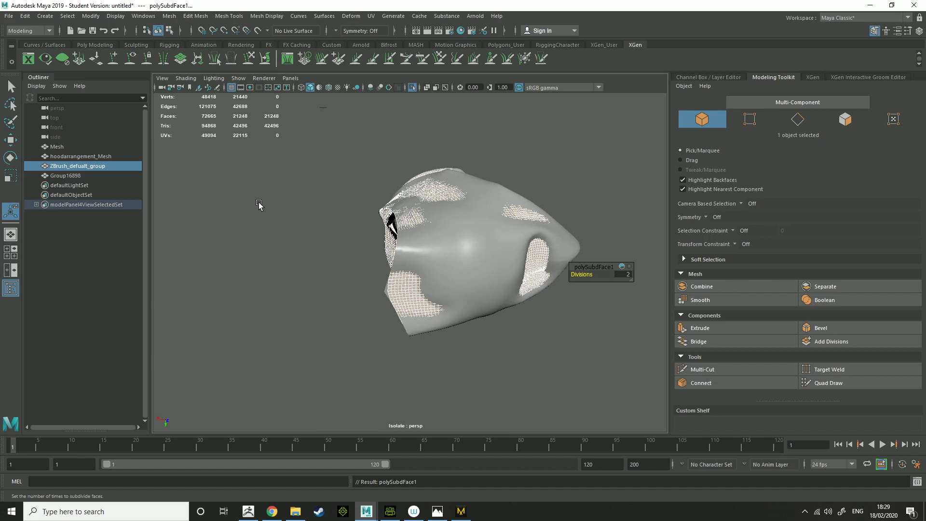
click(57, 146)
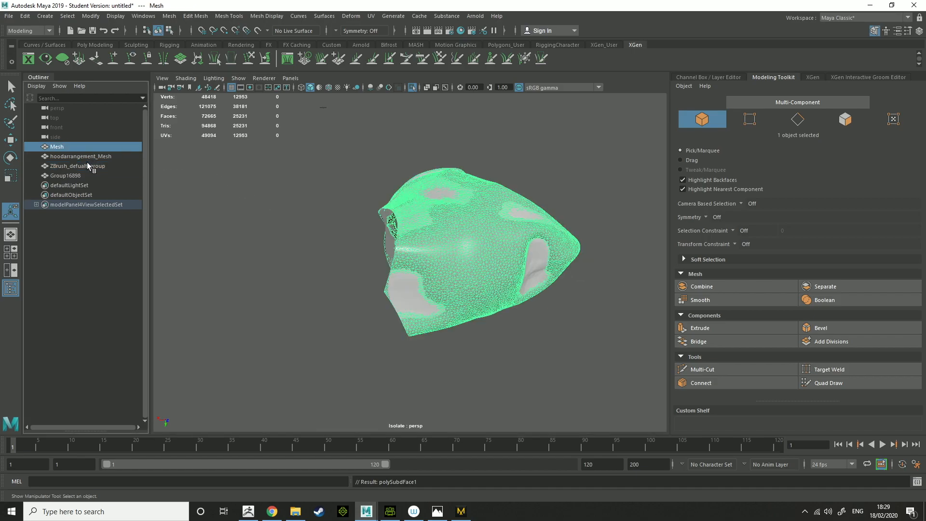
- Transfer vertex positions from Mesh onto the subdivided hood sampled in UV space
click(195, 16)
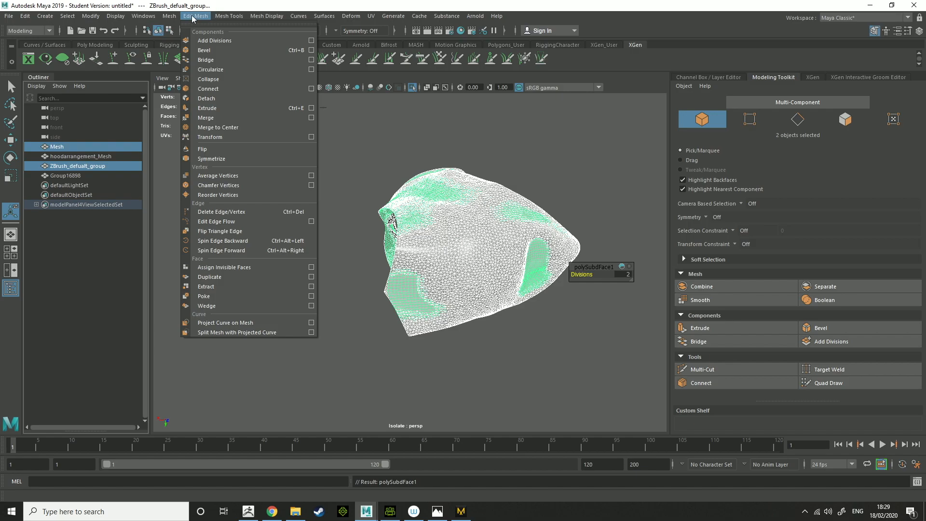
click(168, 16)
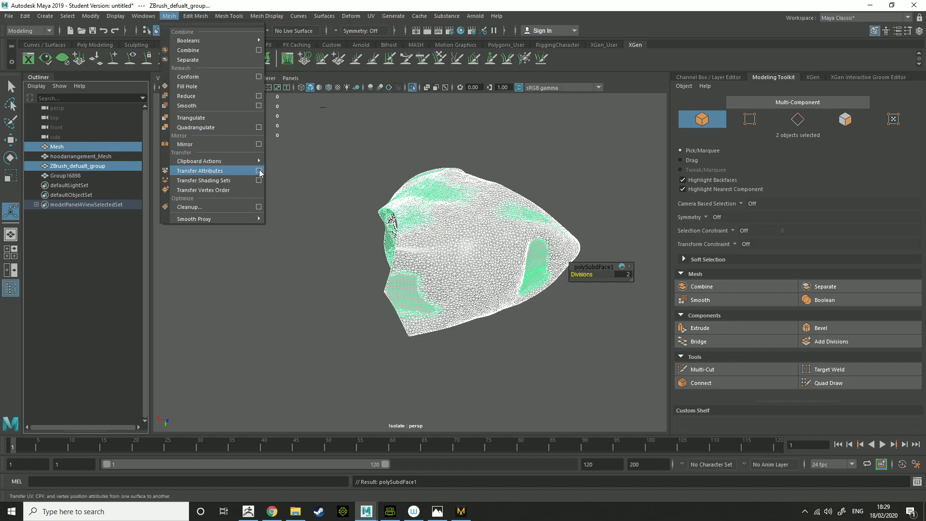
click(259, 170)
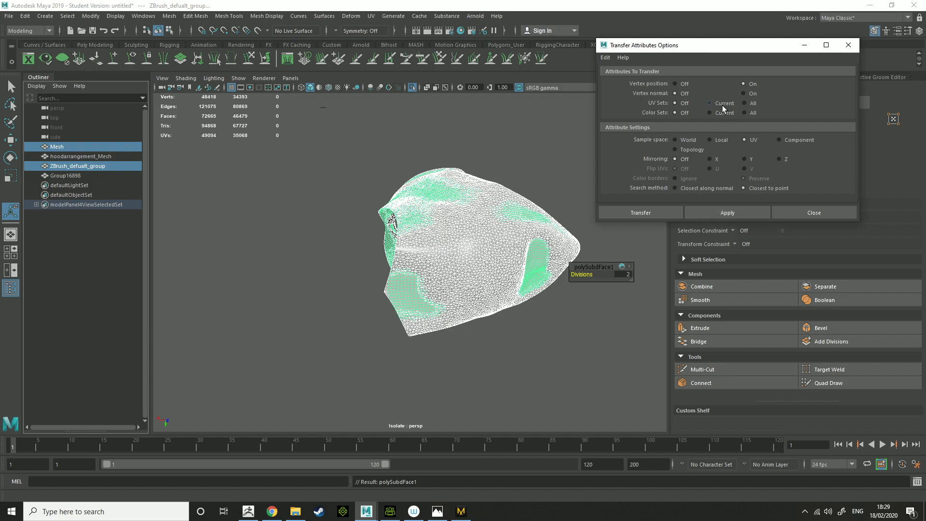
mouse_move(672, 113)
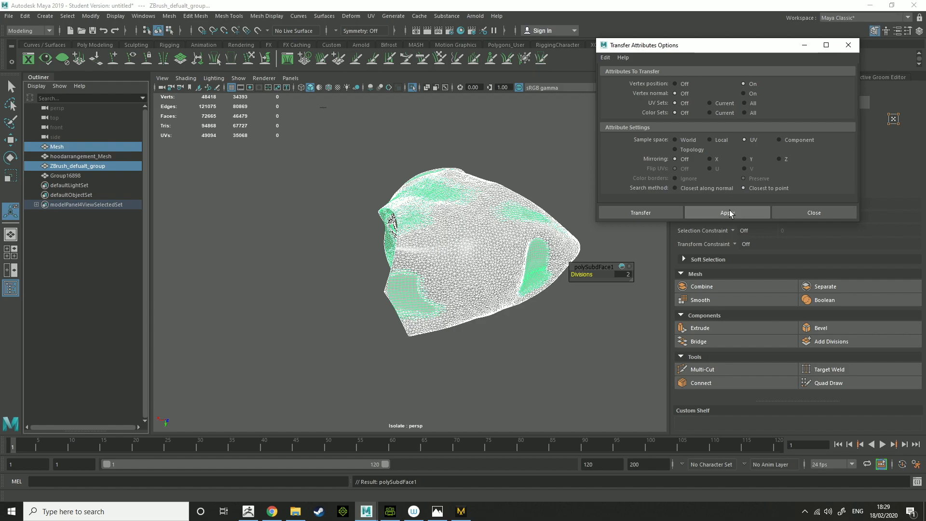
click(727, 212)
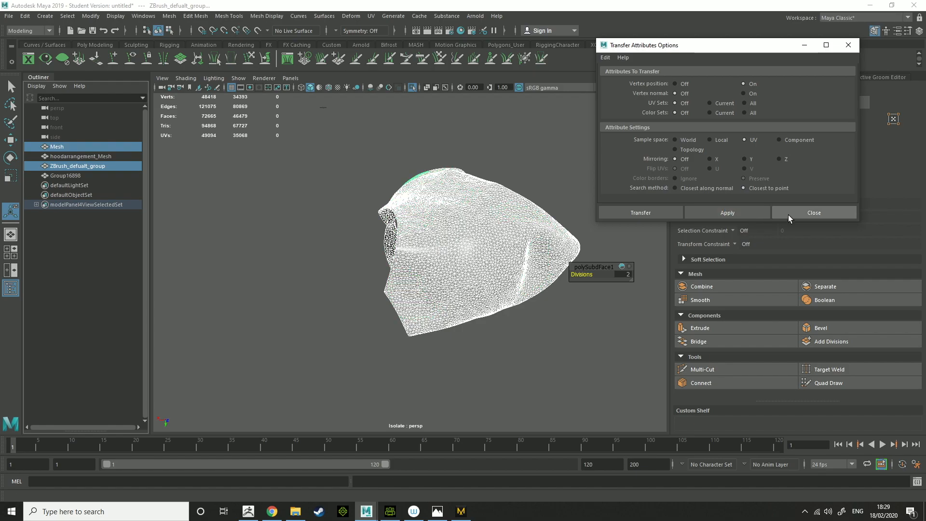
click(814, 212)
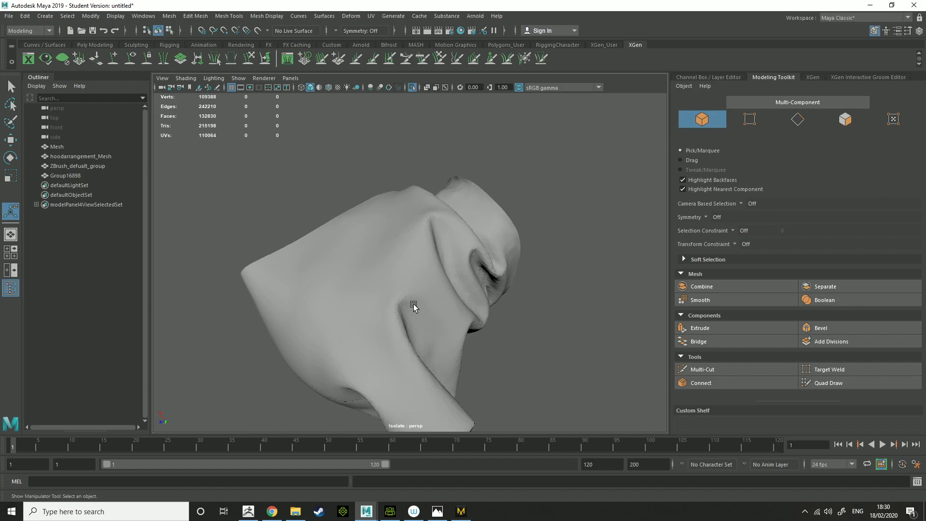
mouse_move(420, 300)
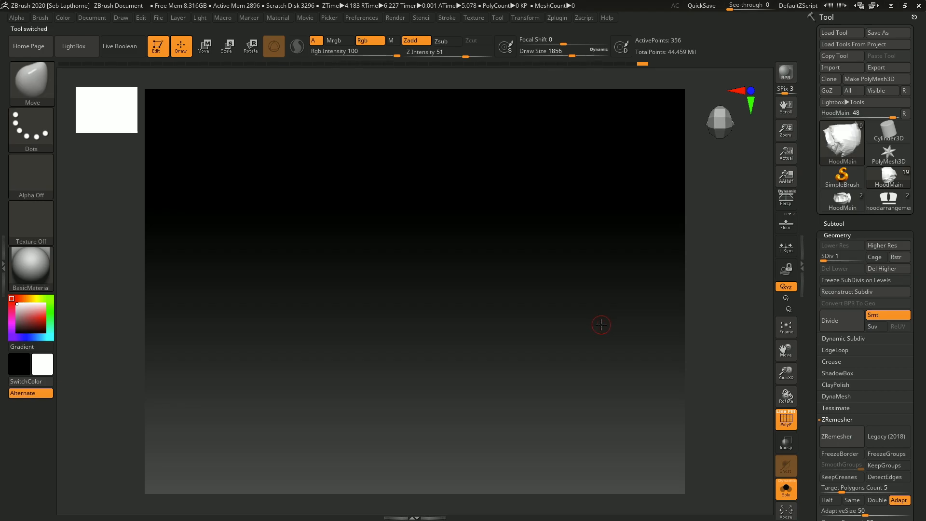
mouse_move(524, 331)
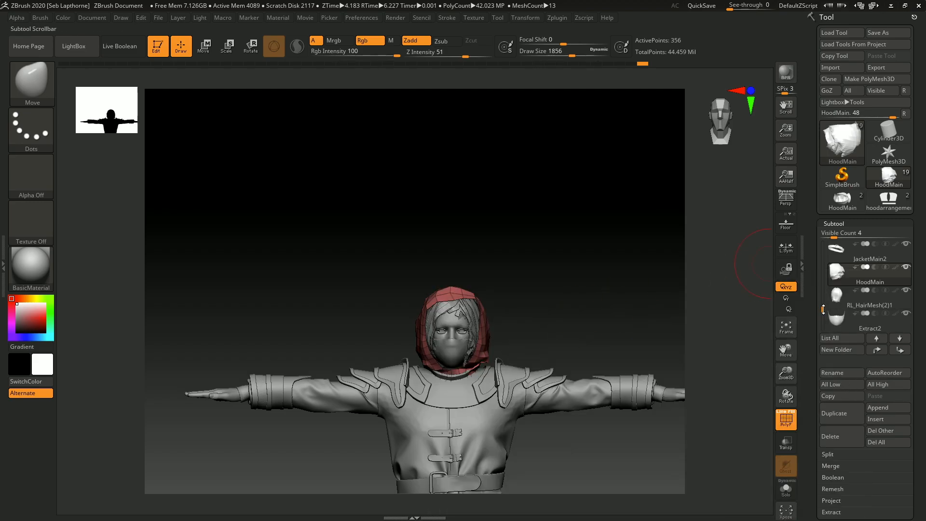
- Start Tool > Import to bring a mesh file into the loaded character
click(830, 67)
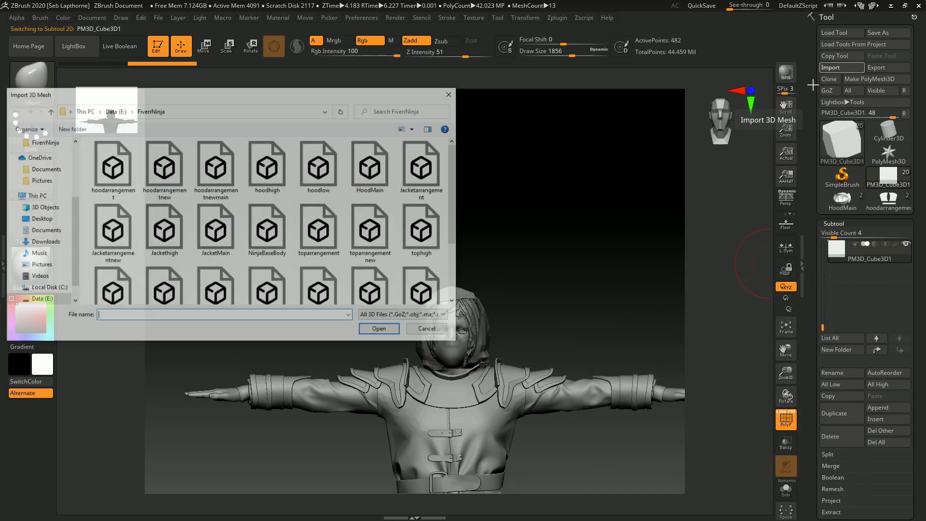
- Import the hood OBJ and append it as HoodMain over the character's head
click(216, 167)
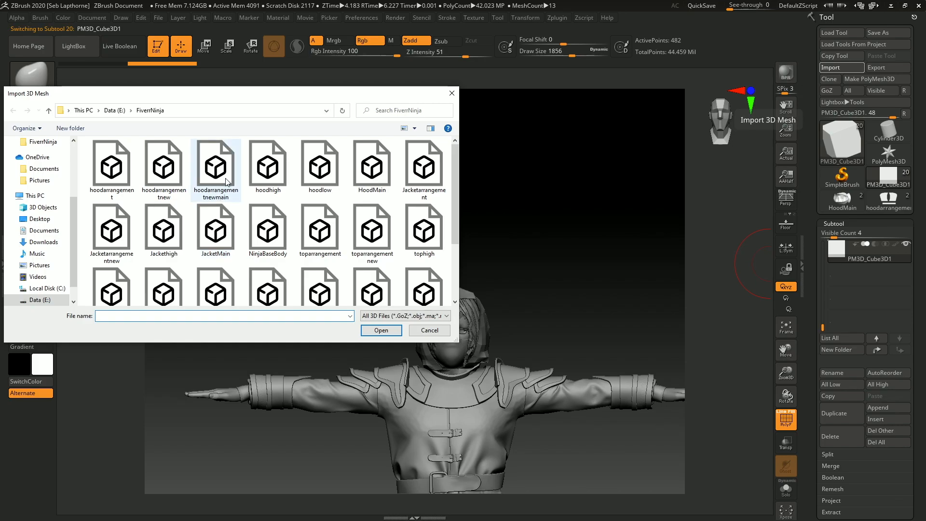
click(372, 165)
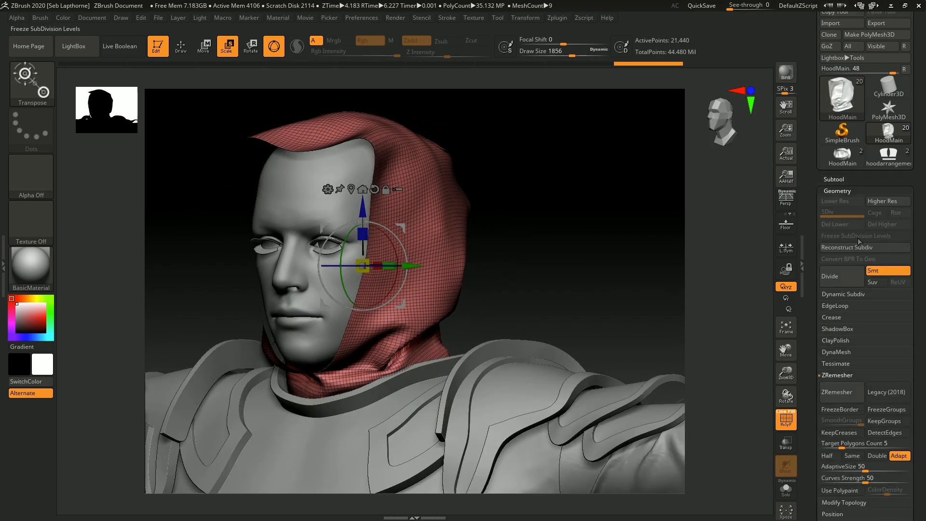
- Reconstruct Subdiv twice for four levels, then step the hood back to highest SDiv
click(846, 247)
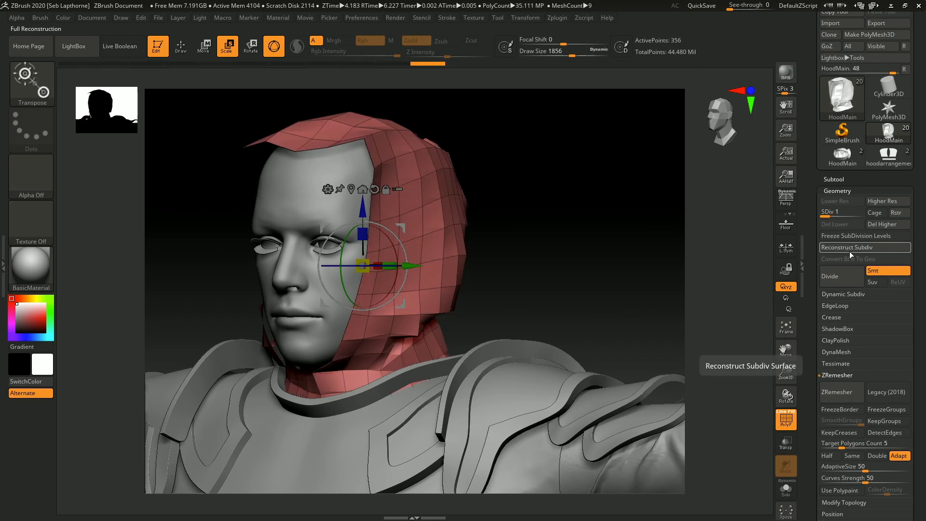
click(847, 248)
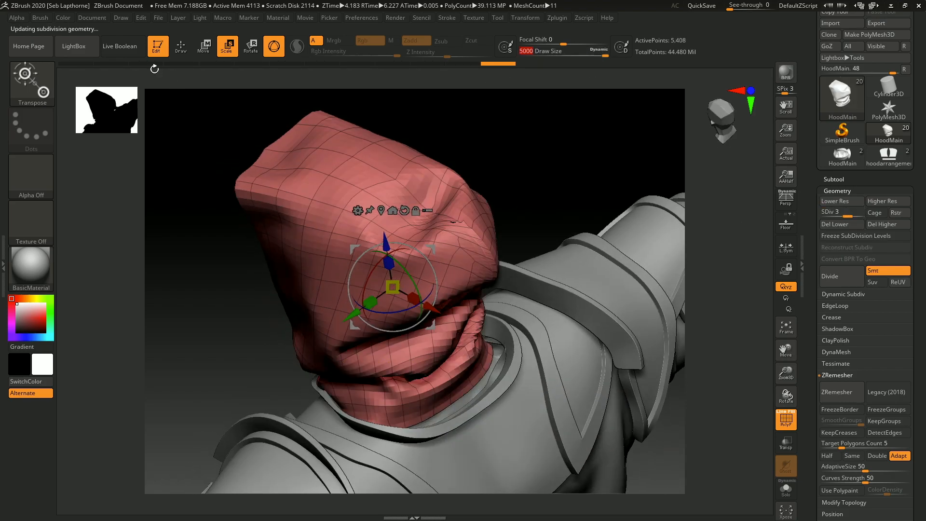
click(180, 46)
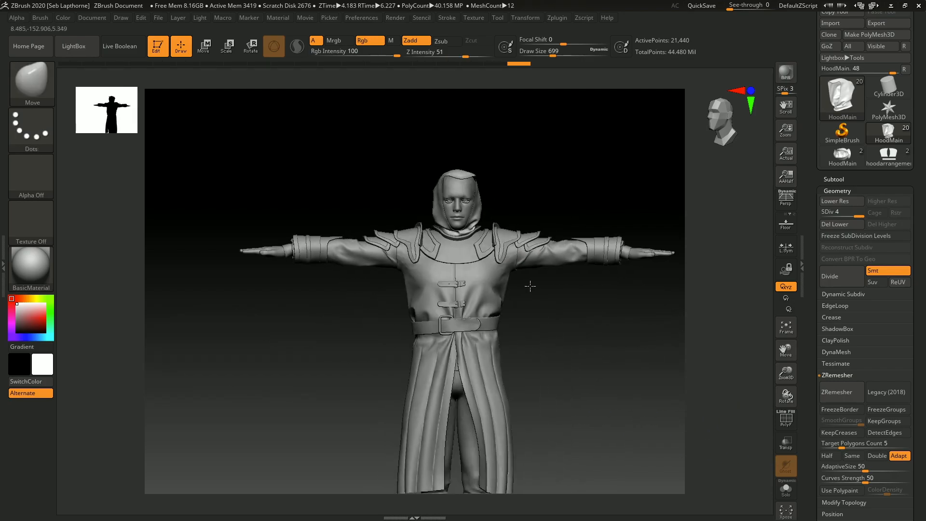
- Delete the old duplicate HoodMain subtool and confirm with OK
click(466, 267)
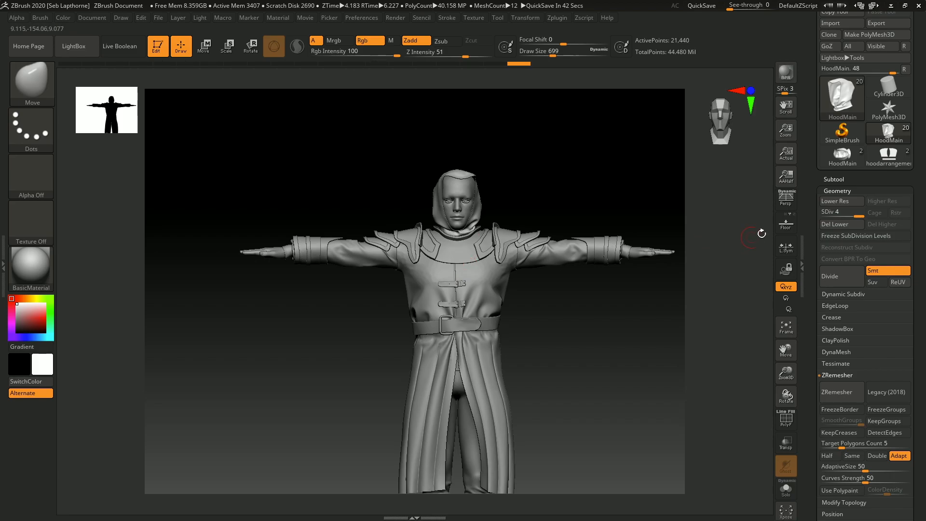
click(833, 392)
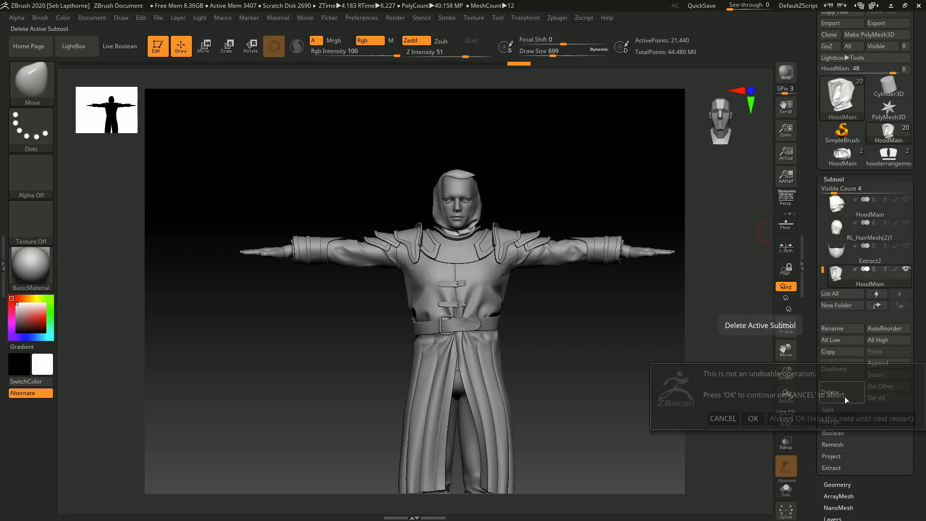
click(751, 418)
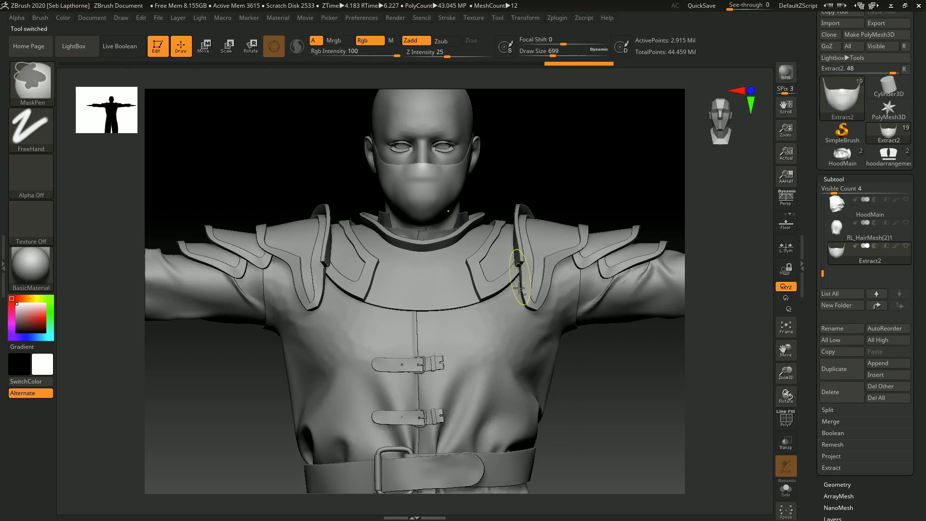